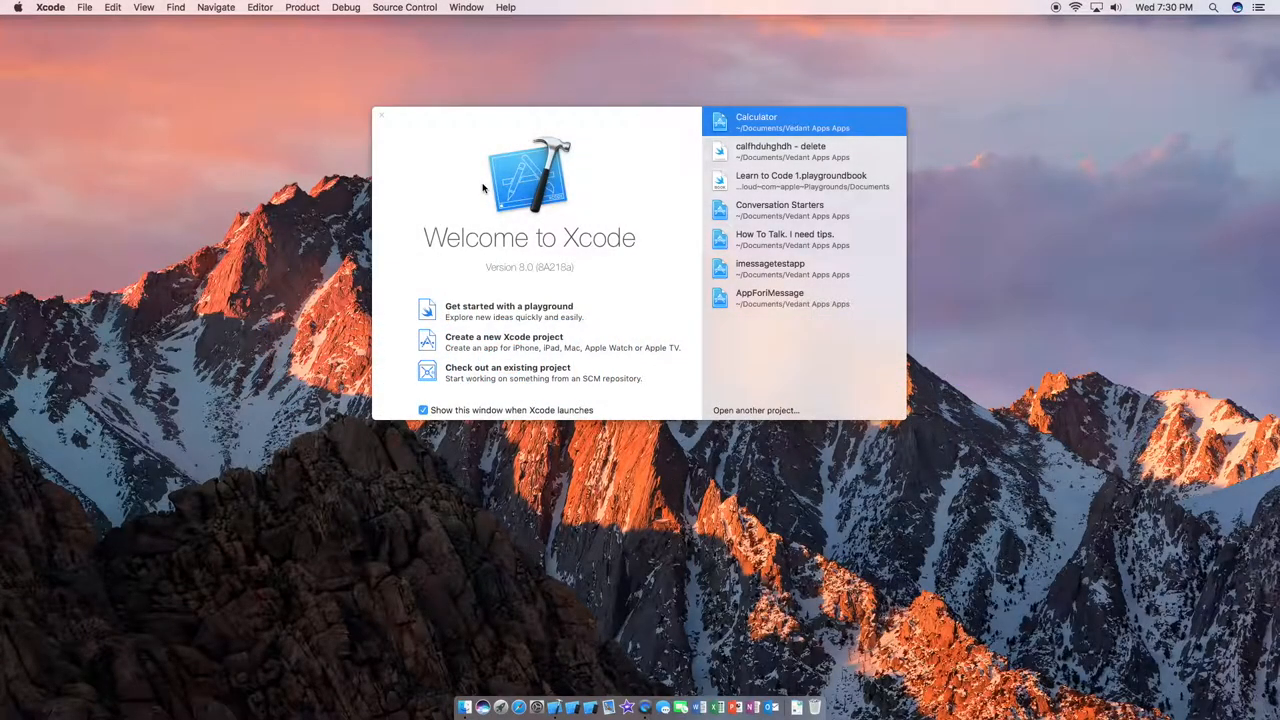
mouse_move(570, 245)
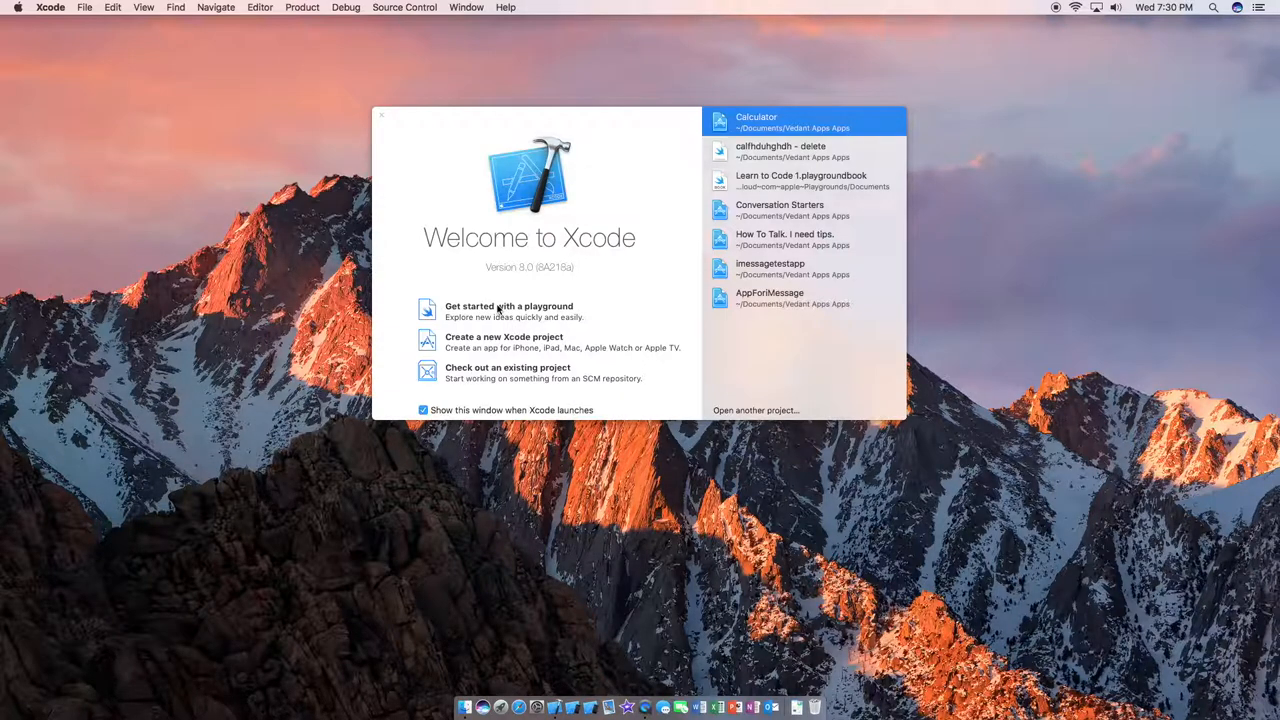
Begin a new playground named SampleCalc, keeping the iOS platform, and continue
left_click(508, 310)
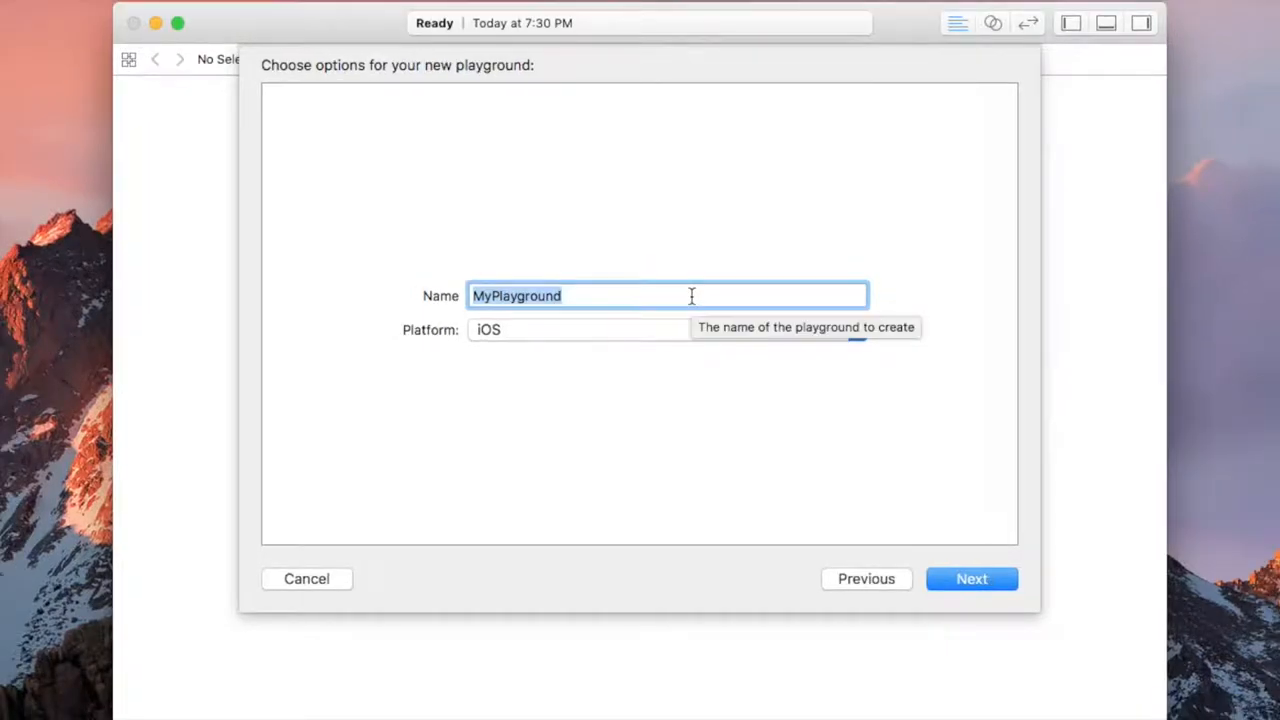
type("Sam")
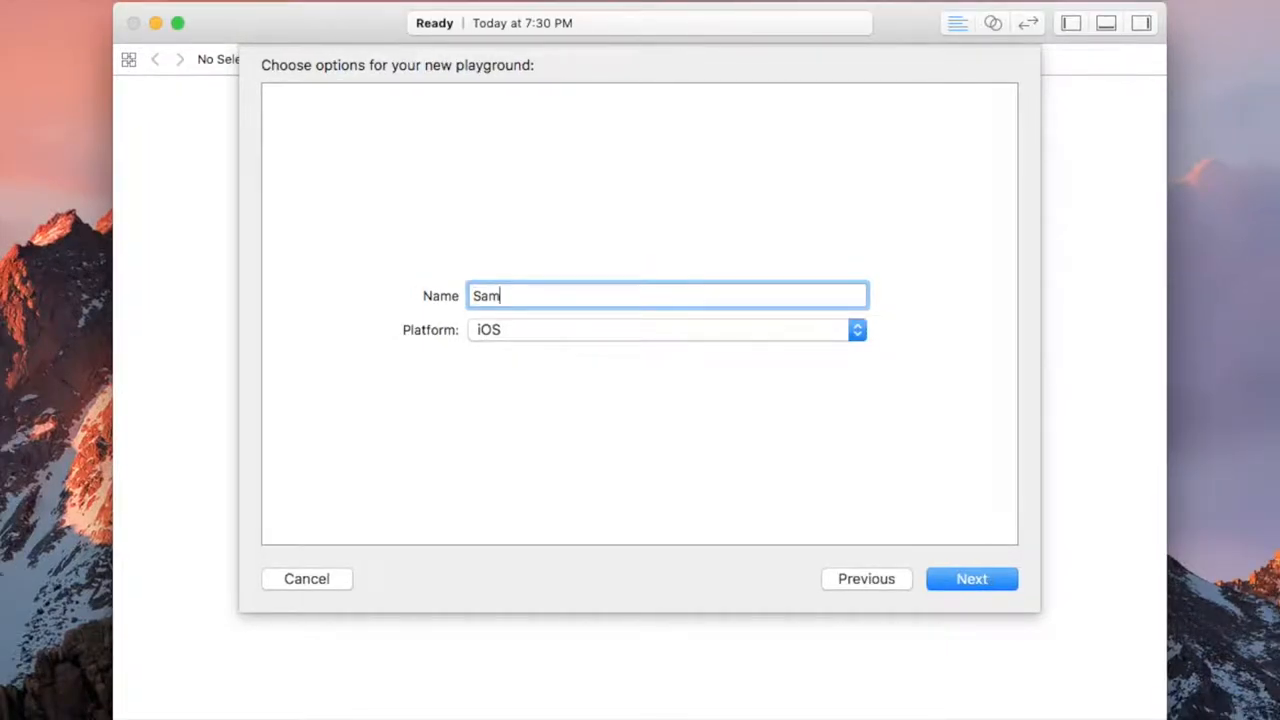
type("ple")
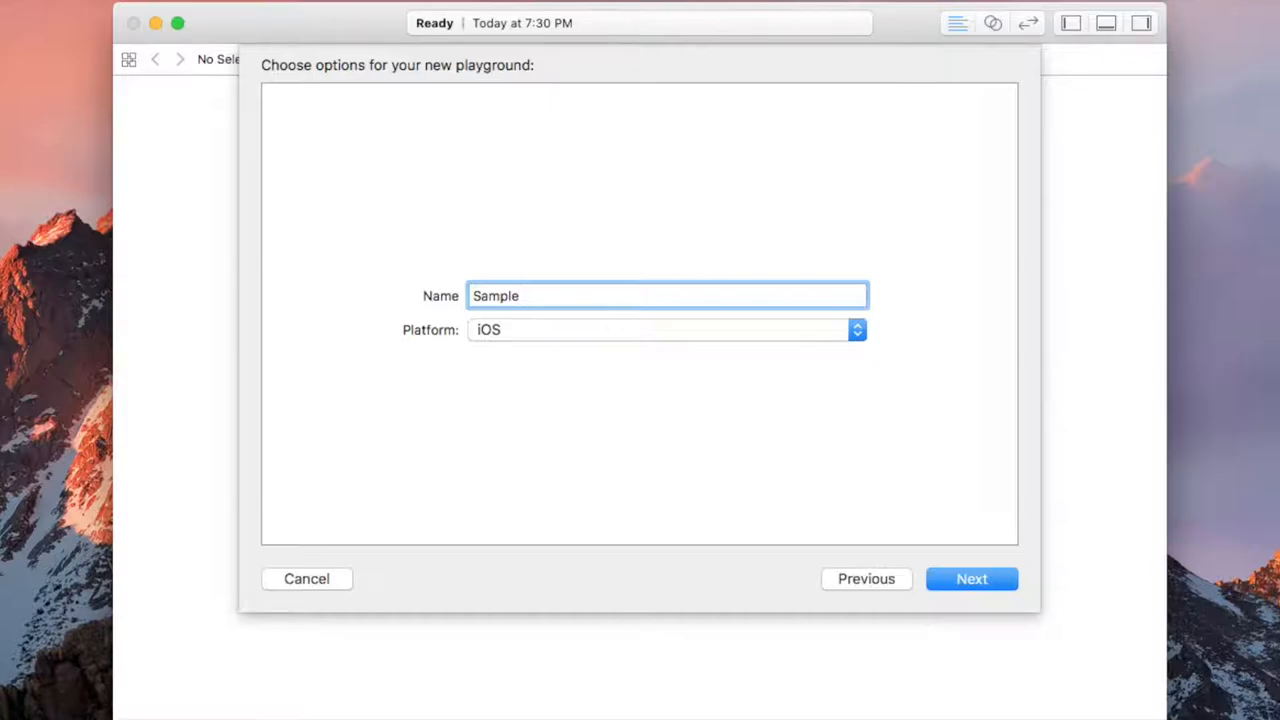
type("Calc")
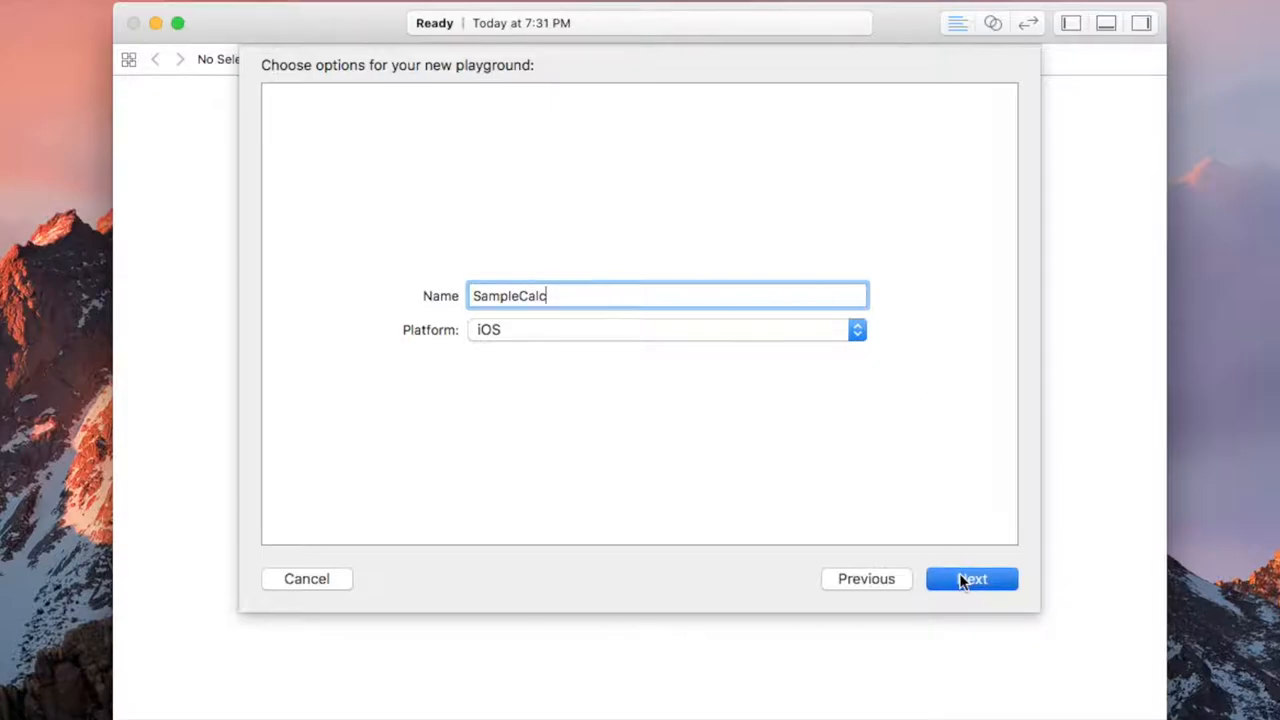
left_click(971, 579)
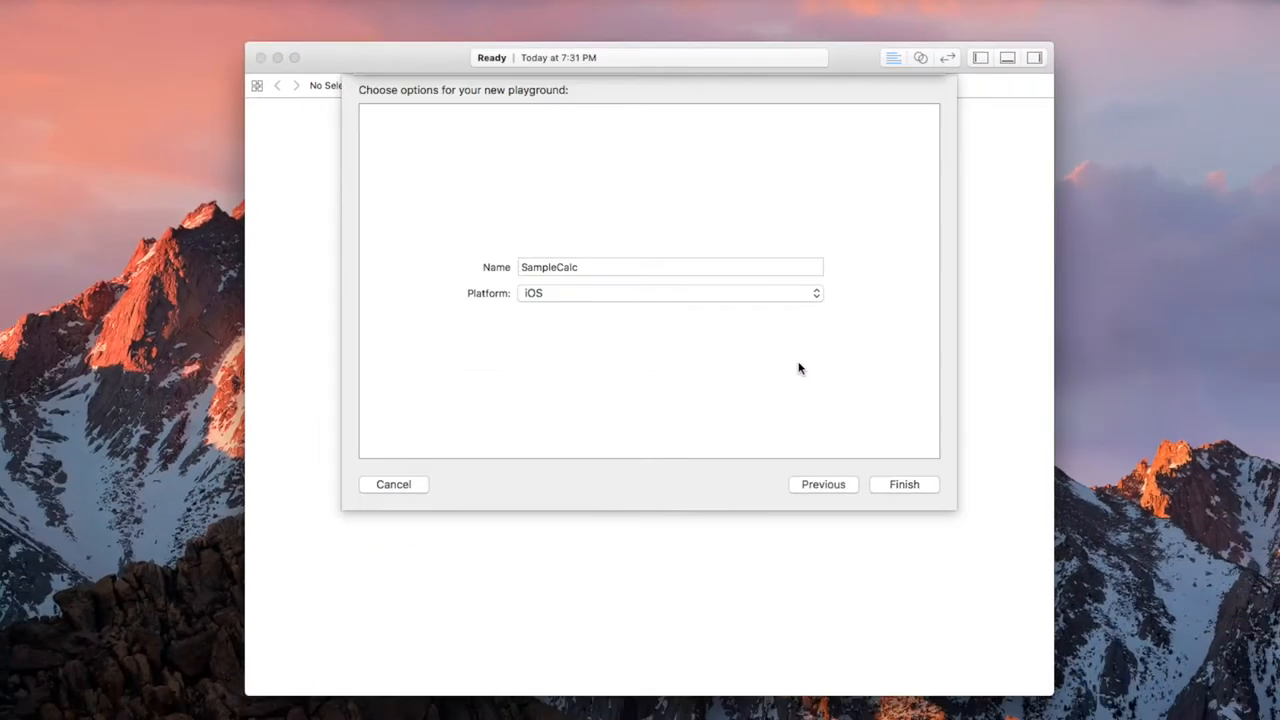
Create the SampleCalc playground and select its starter var str greeting line
left_click(904, 484)
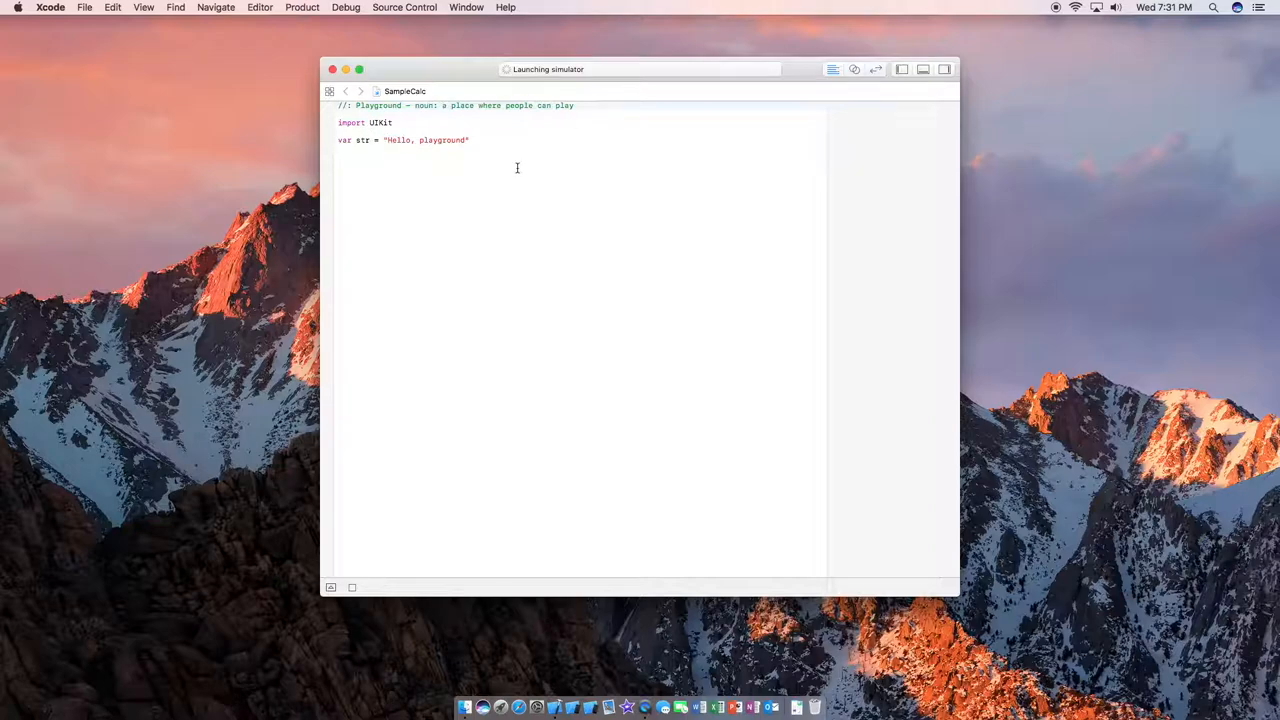
left_click(472, 140)
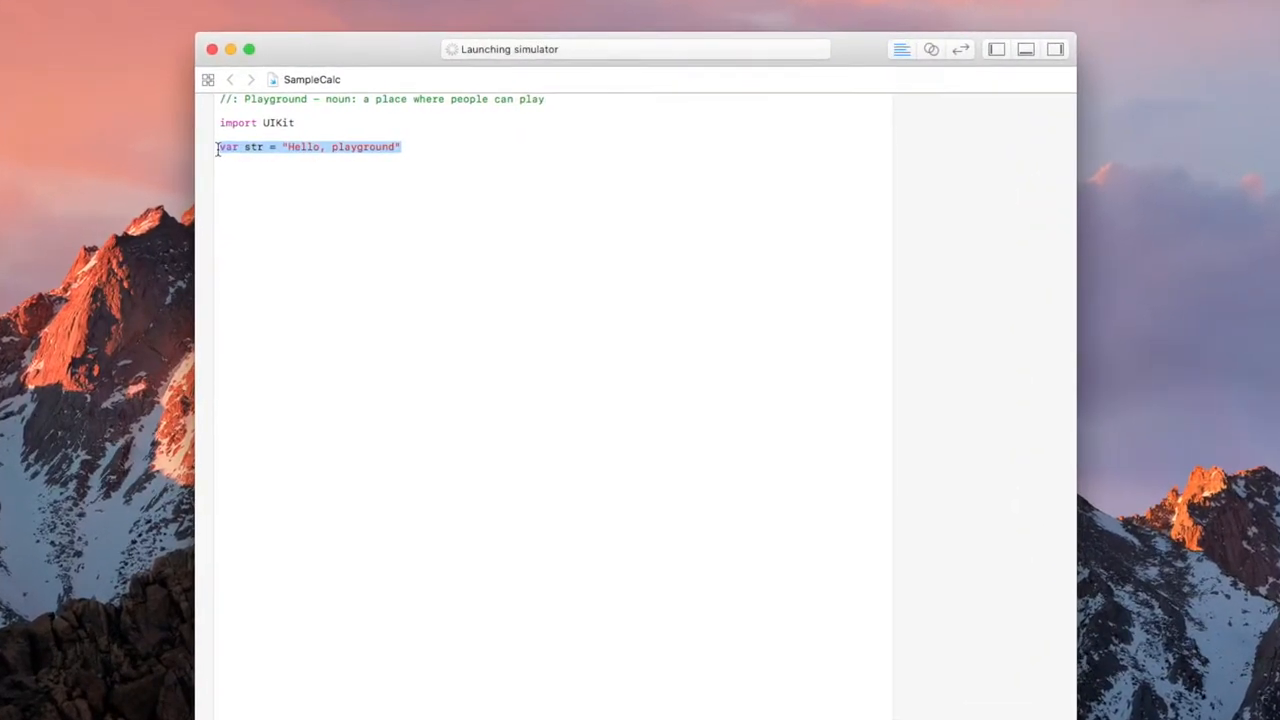
Replace the greeting line with var numberOne = "" and var numberTwo = ""
key("Delete")
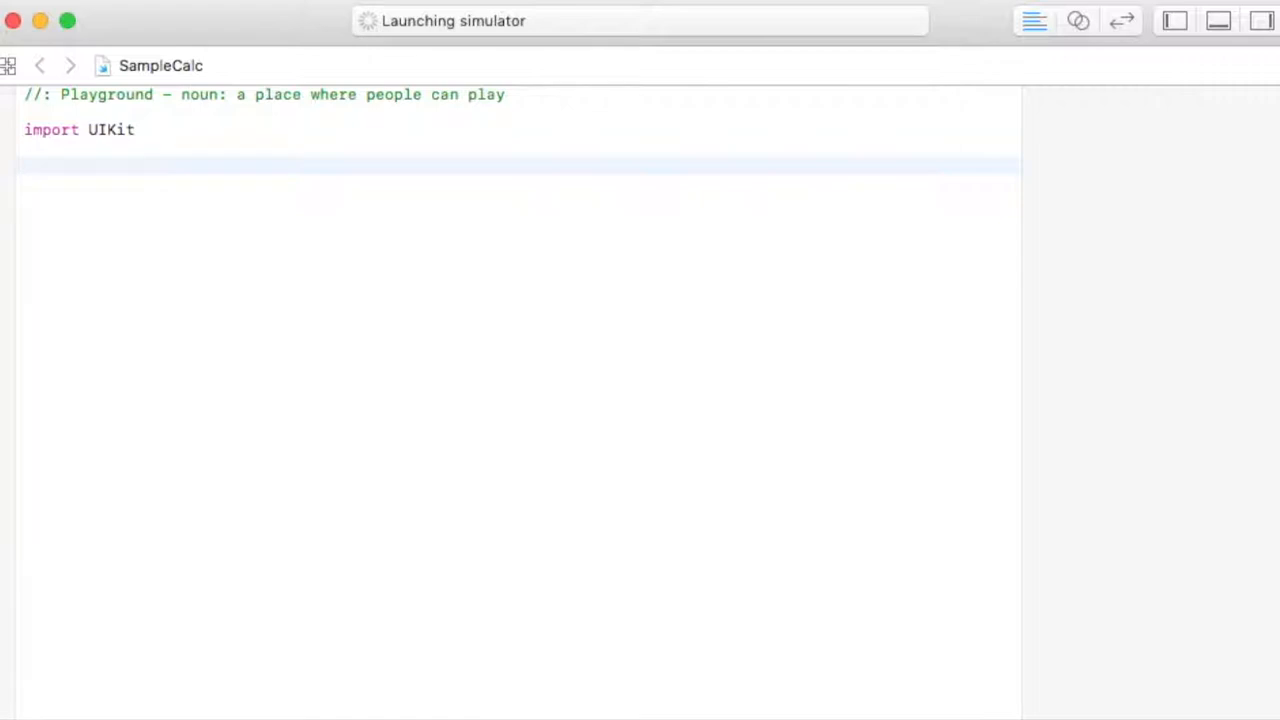
type("var numb")
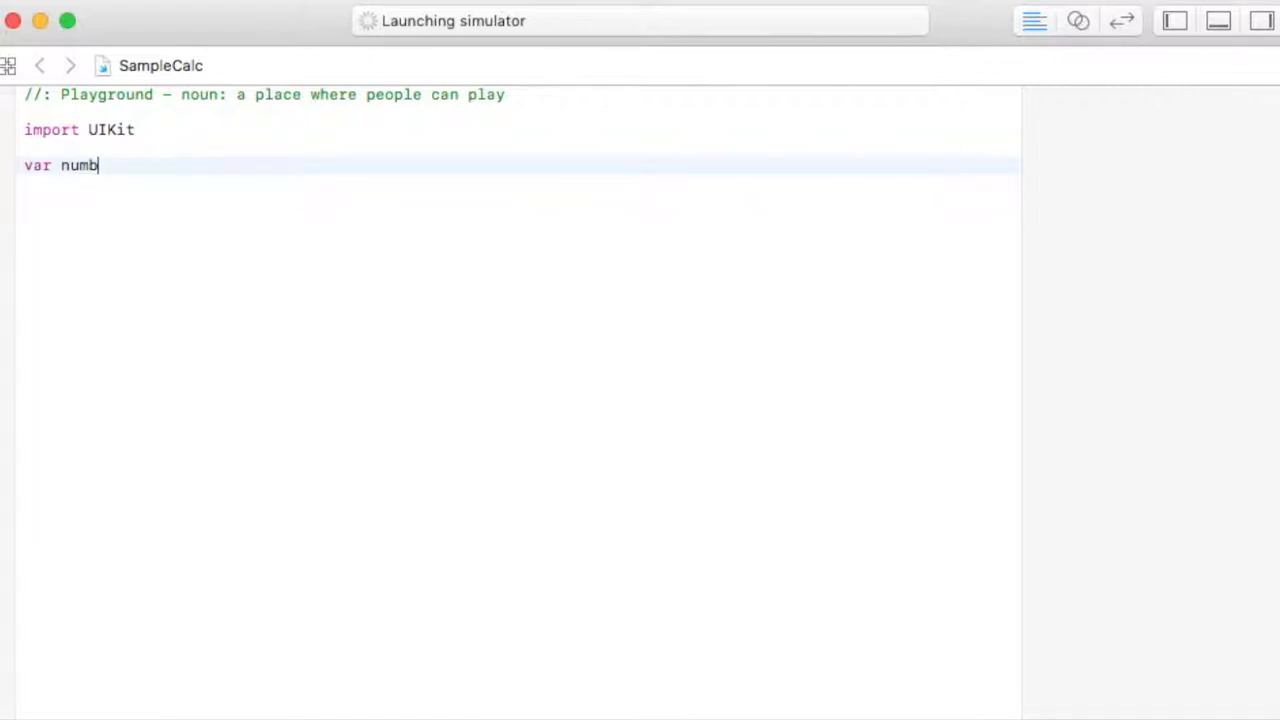
type("erOnew")
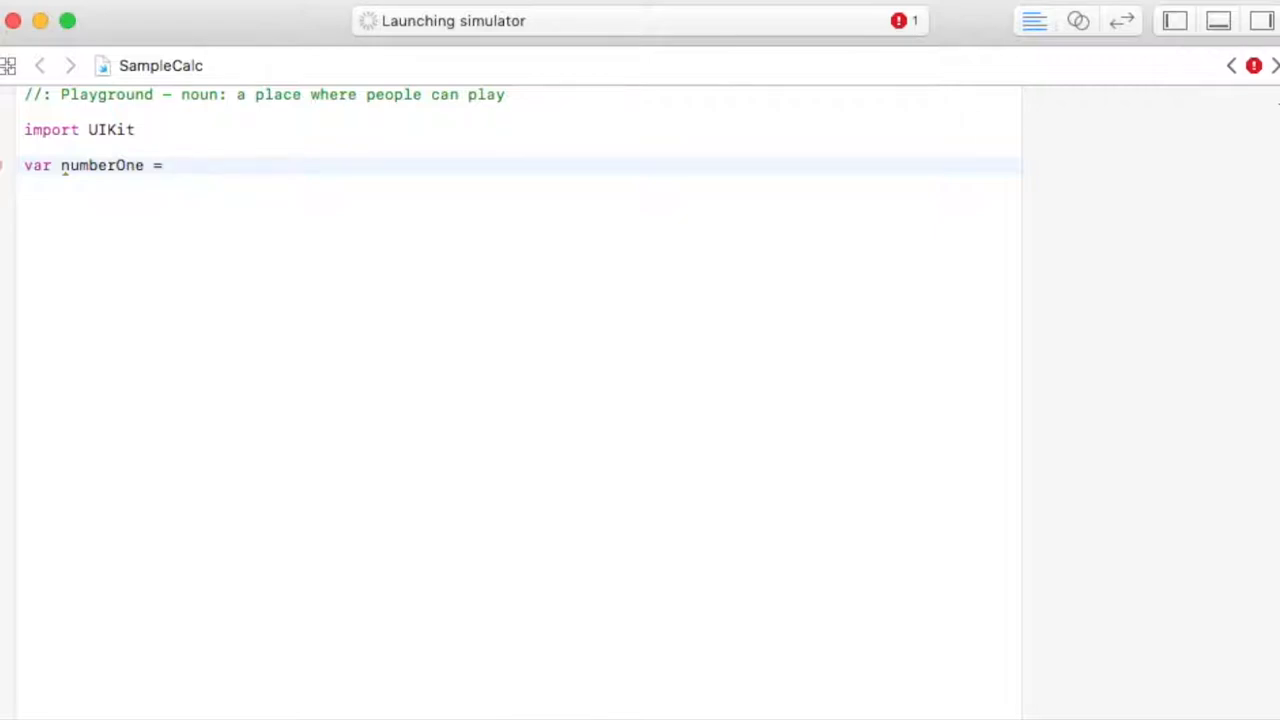
type("\"\"")
type("var")
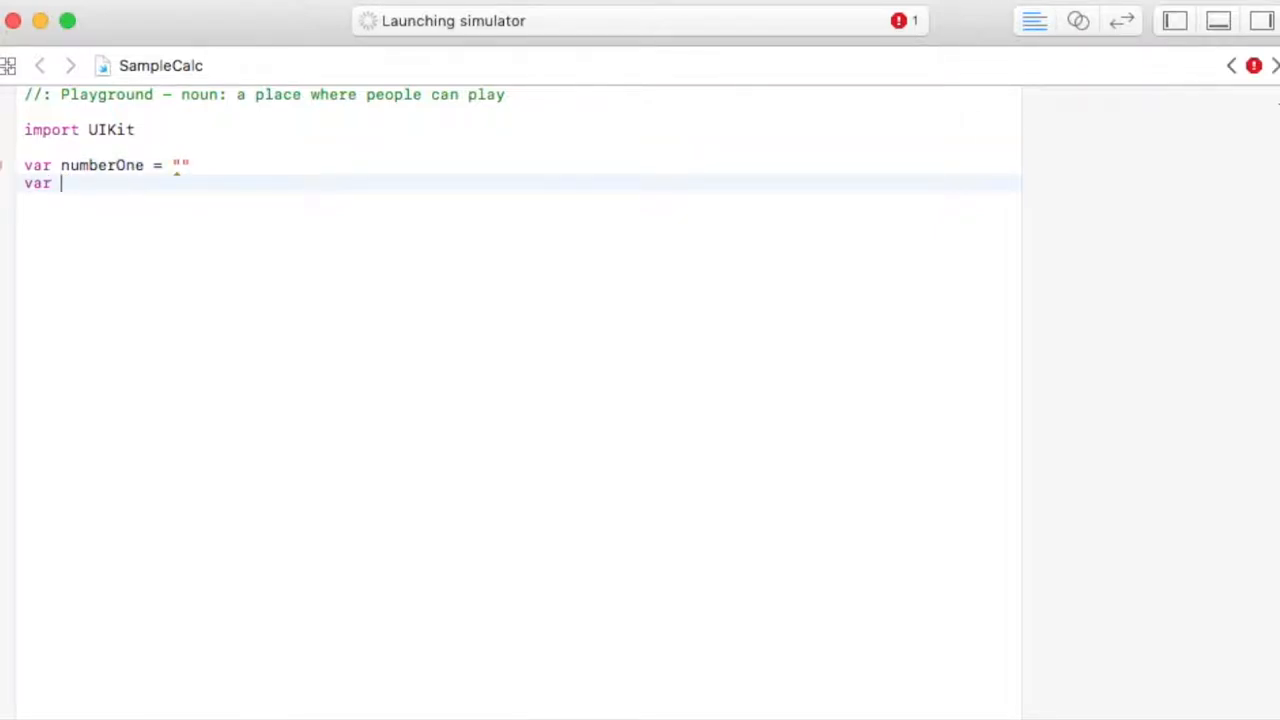
type("numberTwo =")
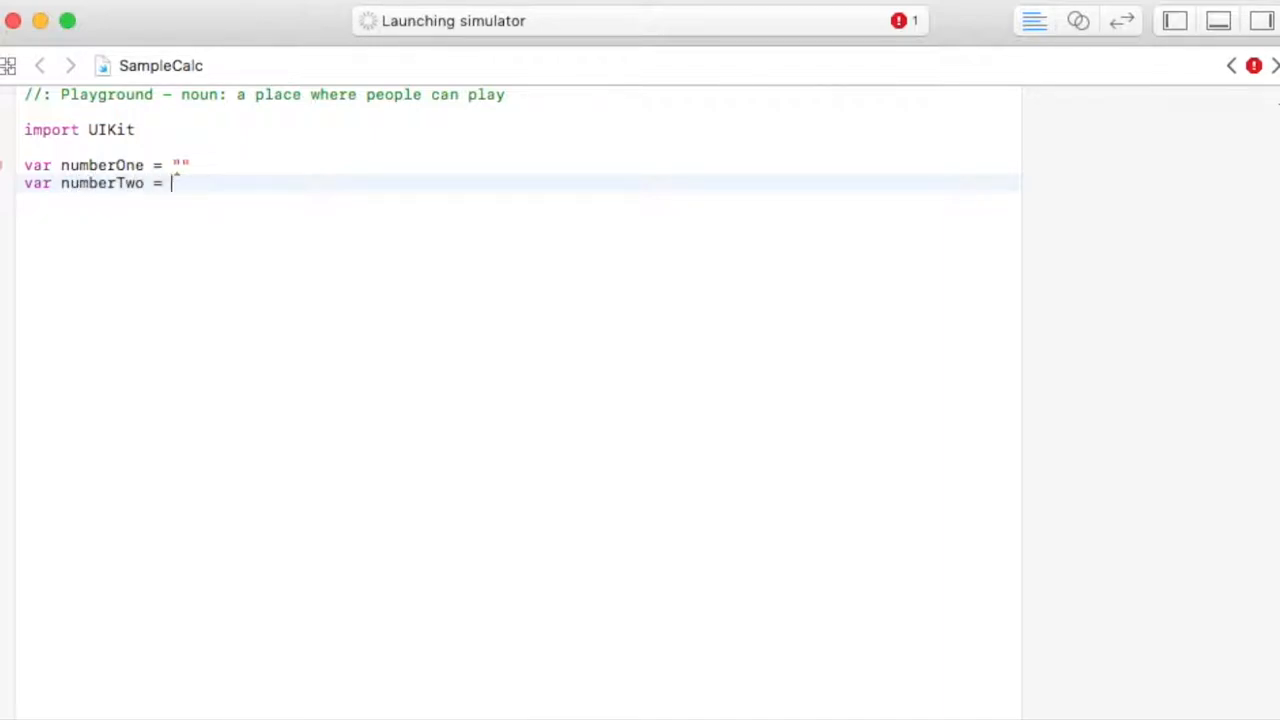
type("\"\"")
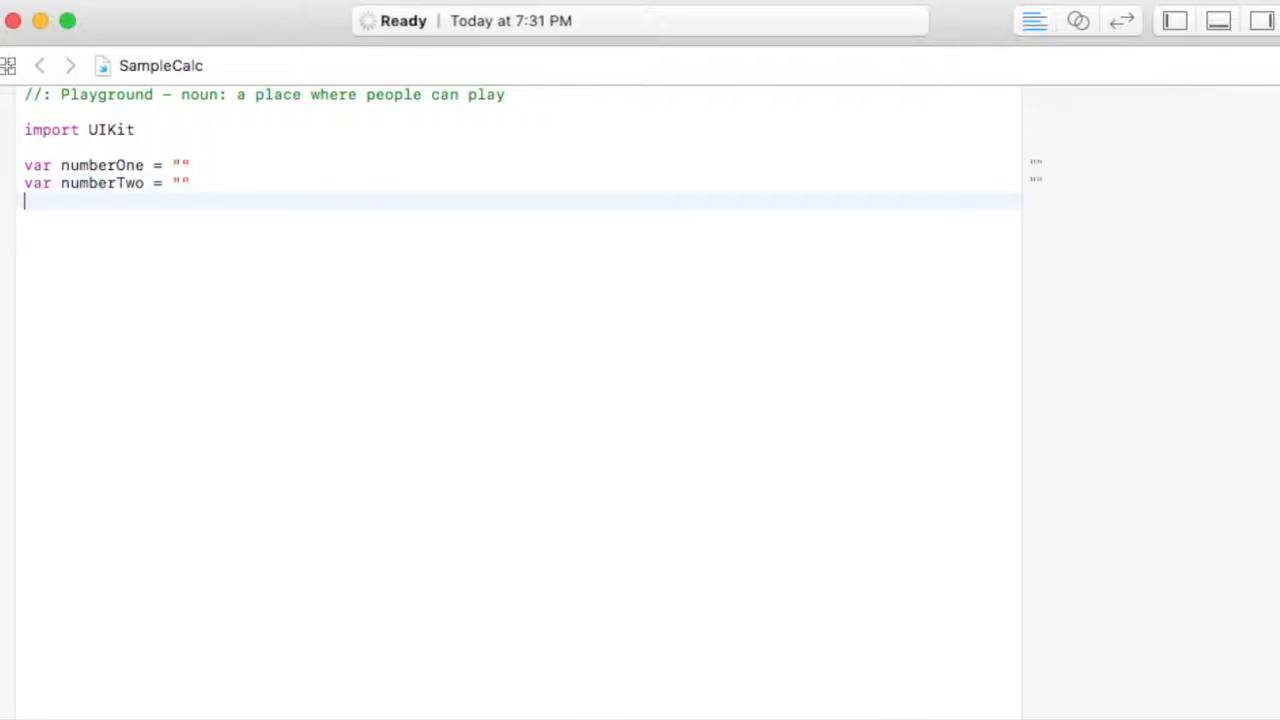
Add a print call with an empty string from autocomplete
type("pr")
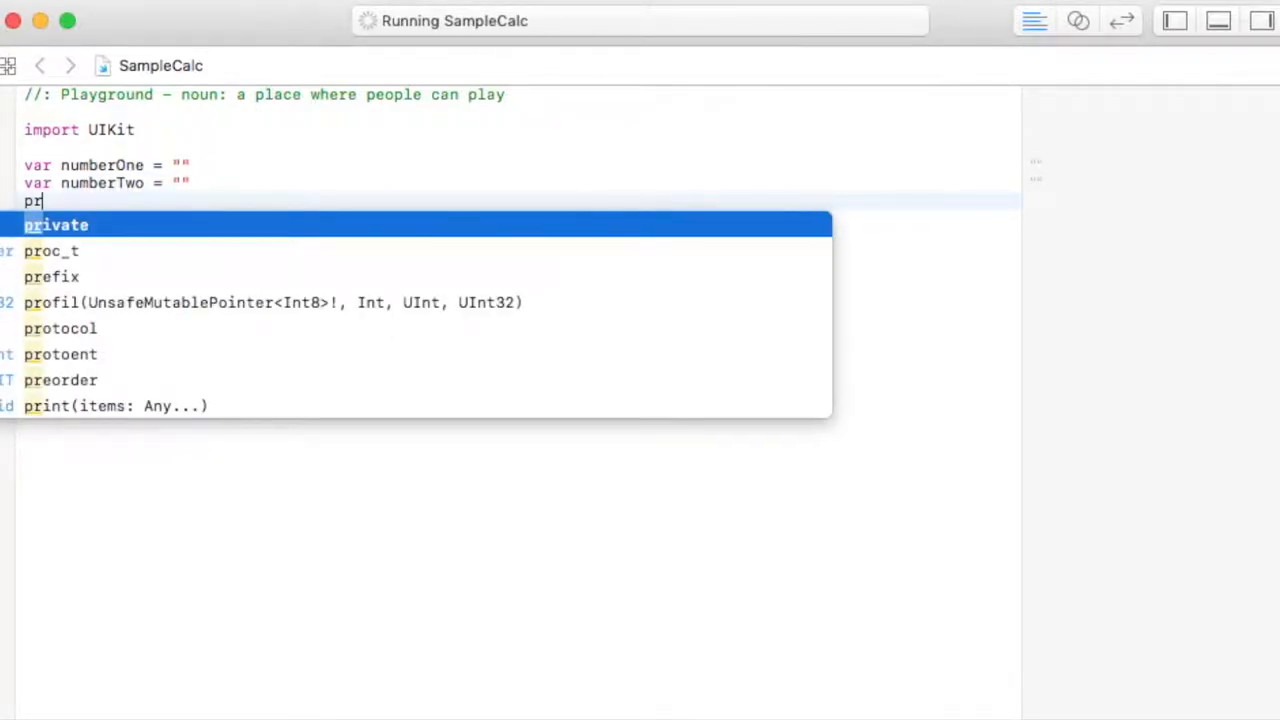
left_click(115, 406)
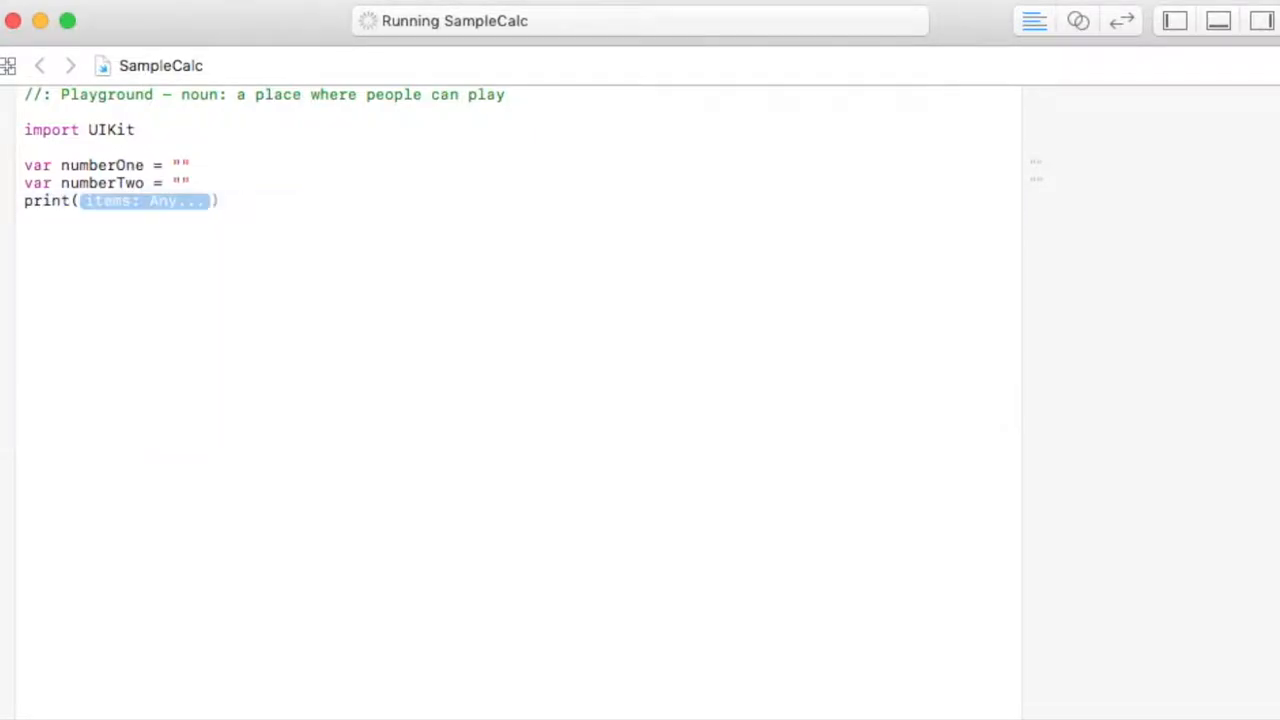
type("Any")
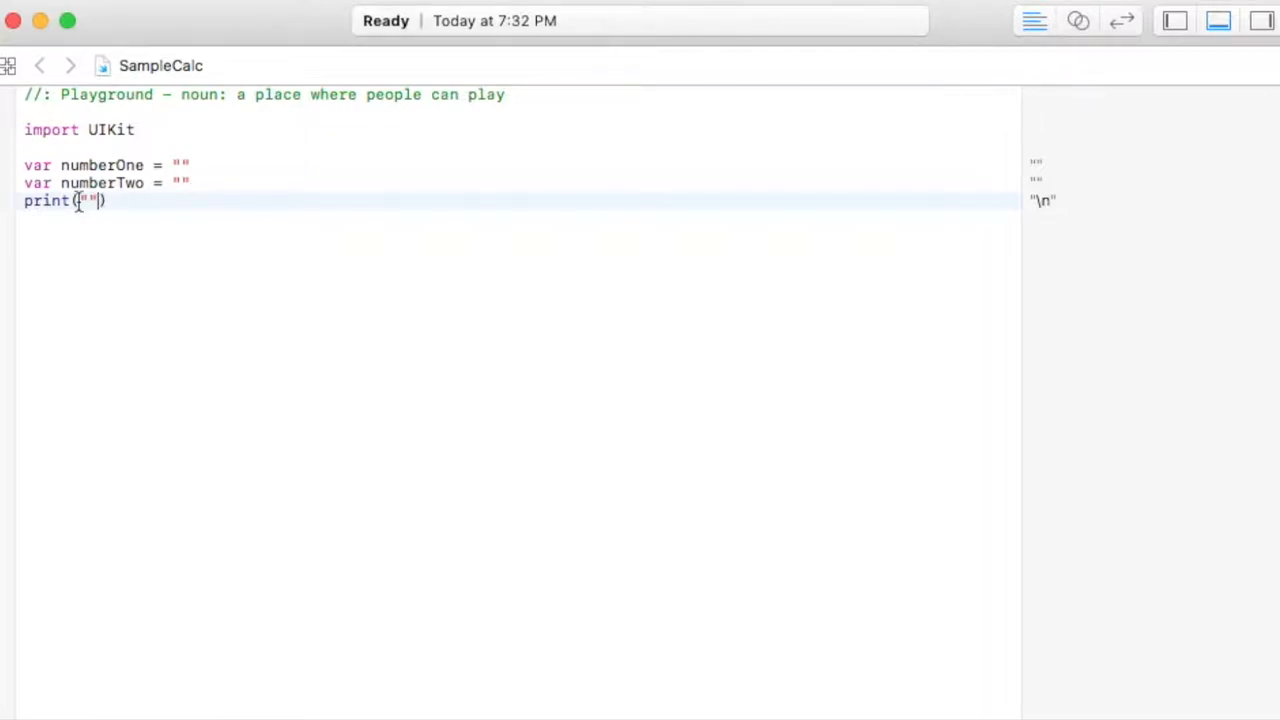
Make print show "Your answer is: \()" and set numberOne to 2, numberTwo to 5
type("Your answer is:")
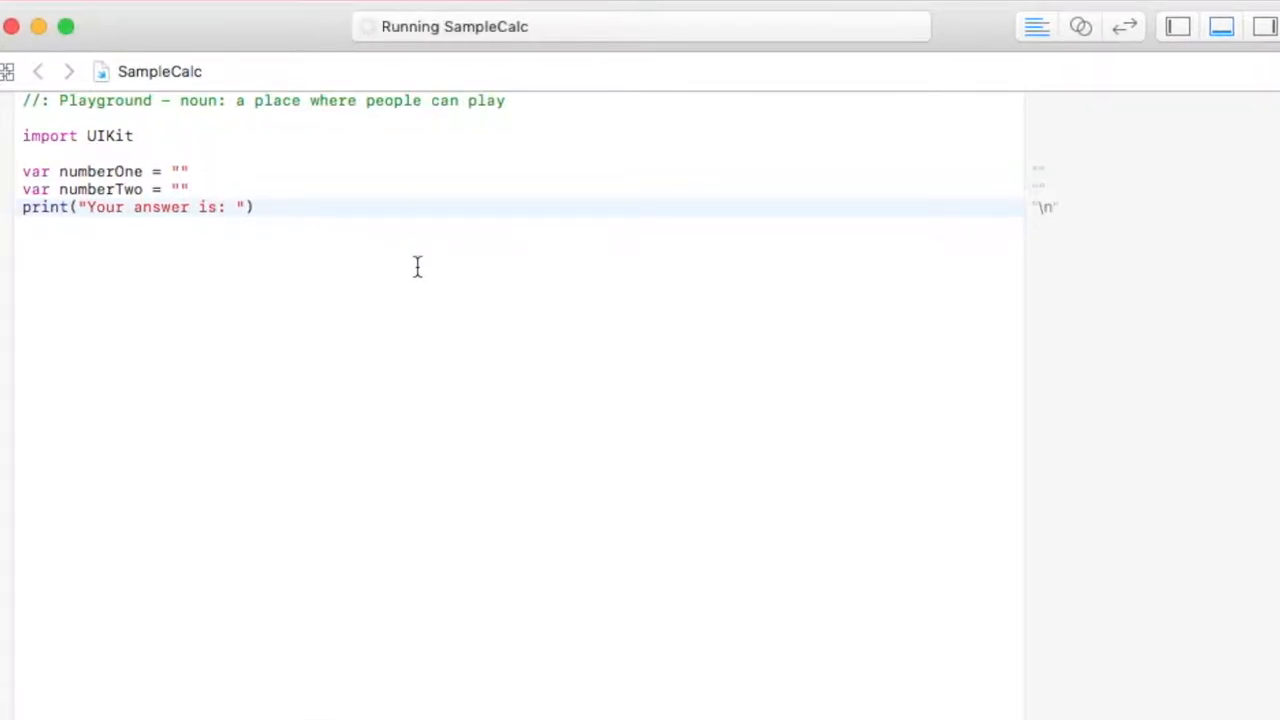
type("\\()")
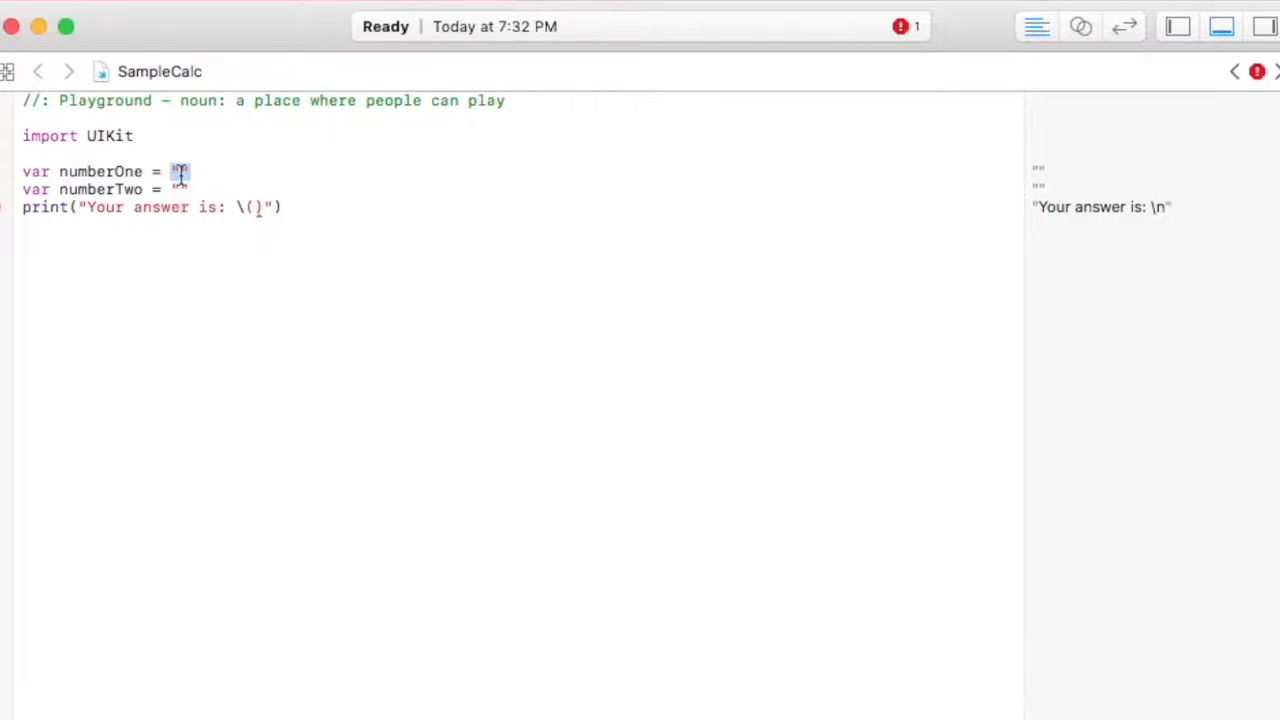
type("2")
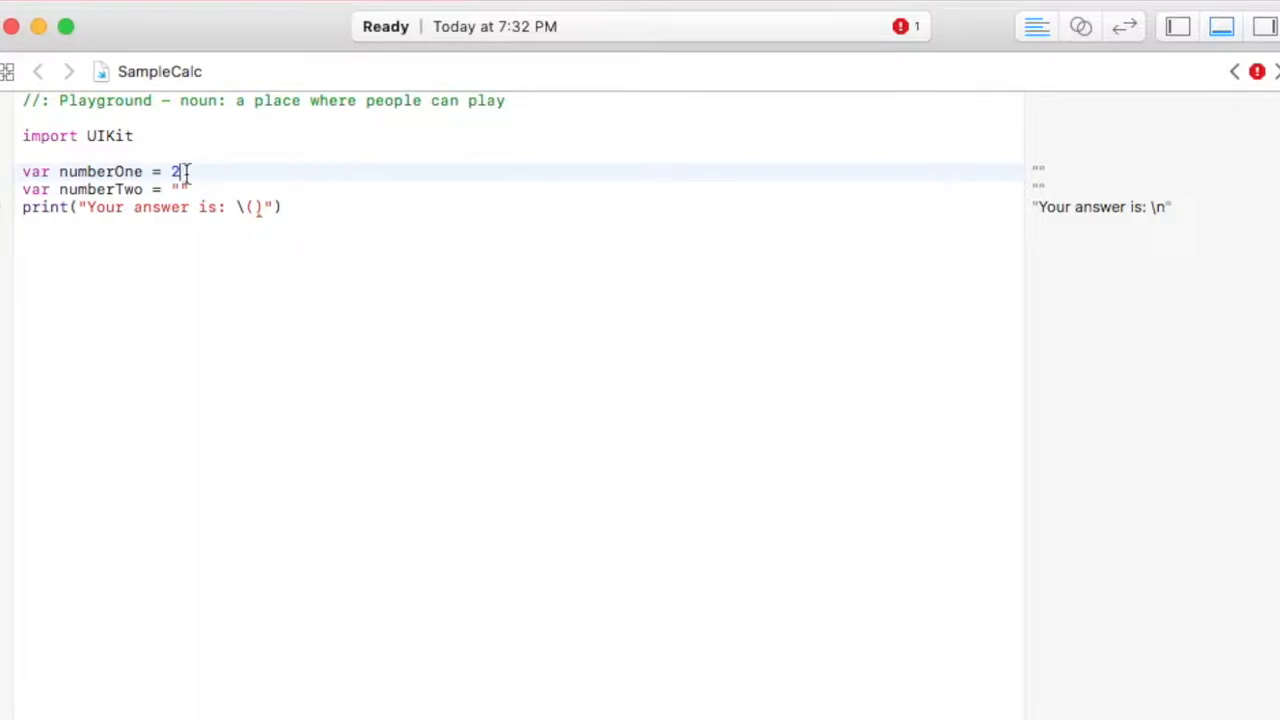
type("54")
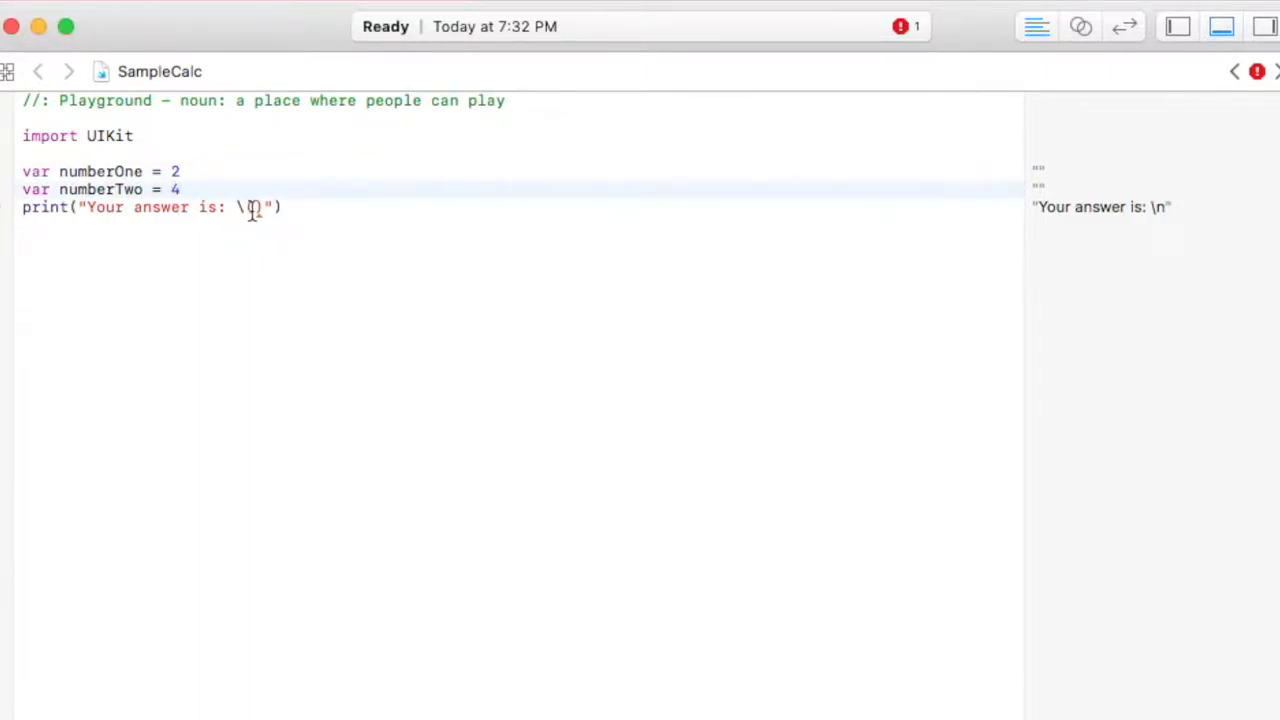
type("5")
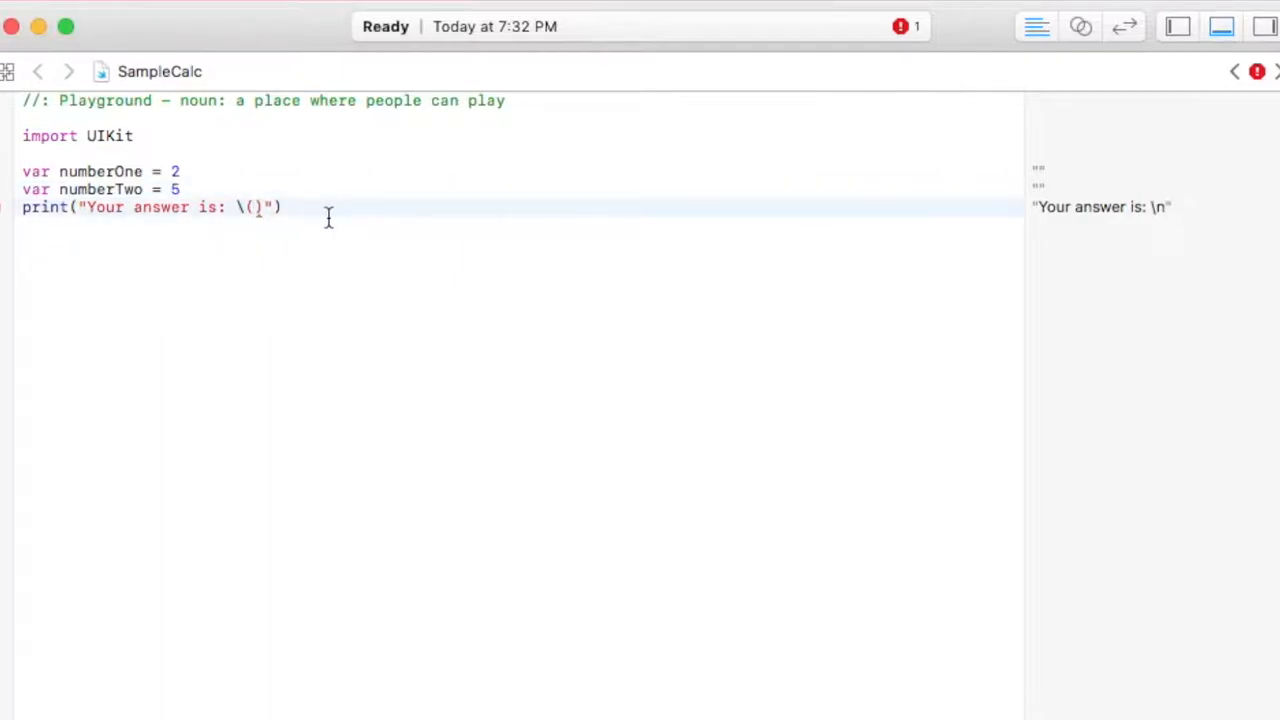
Clear the print call's contents with the console showing beneath the code
type("num")
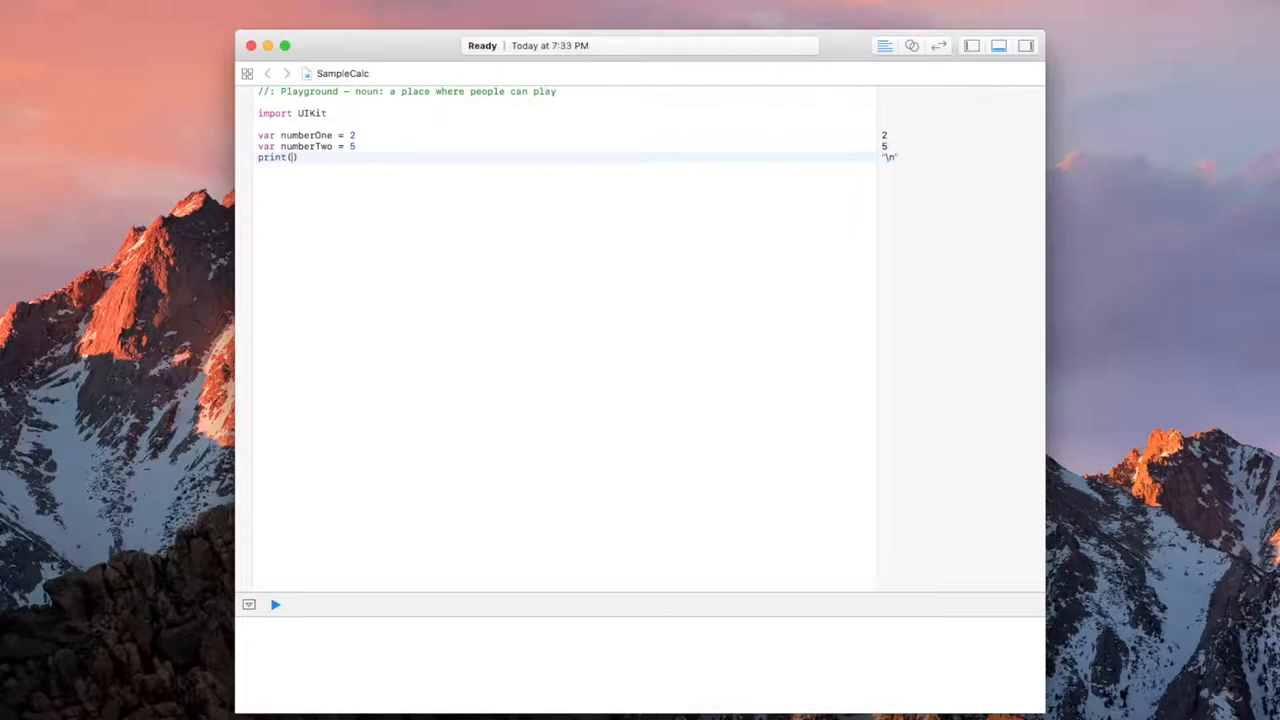
Print "The numbers added together are: \(numberOne + numberTwo)" and run, showing 7
type("The number\"")
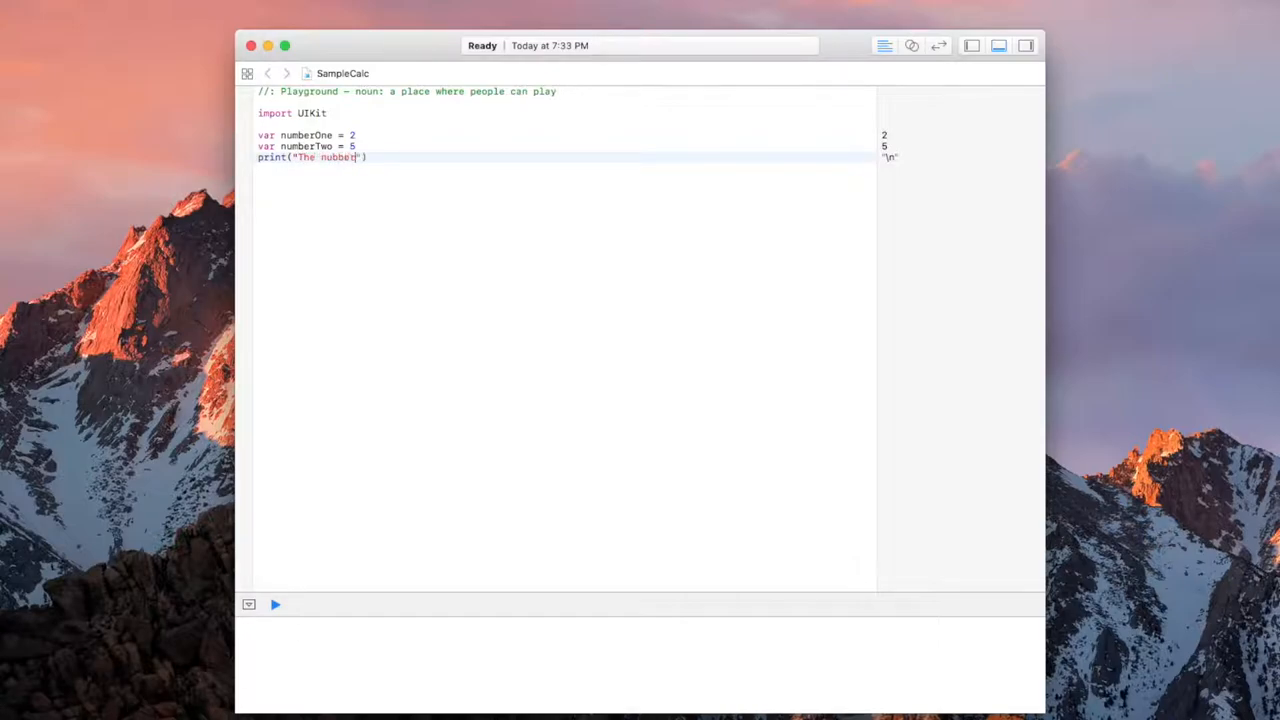
key("Backspace")
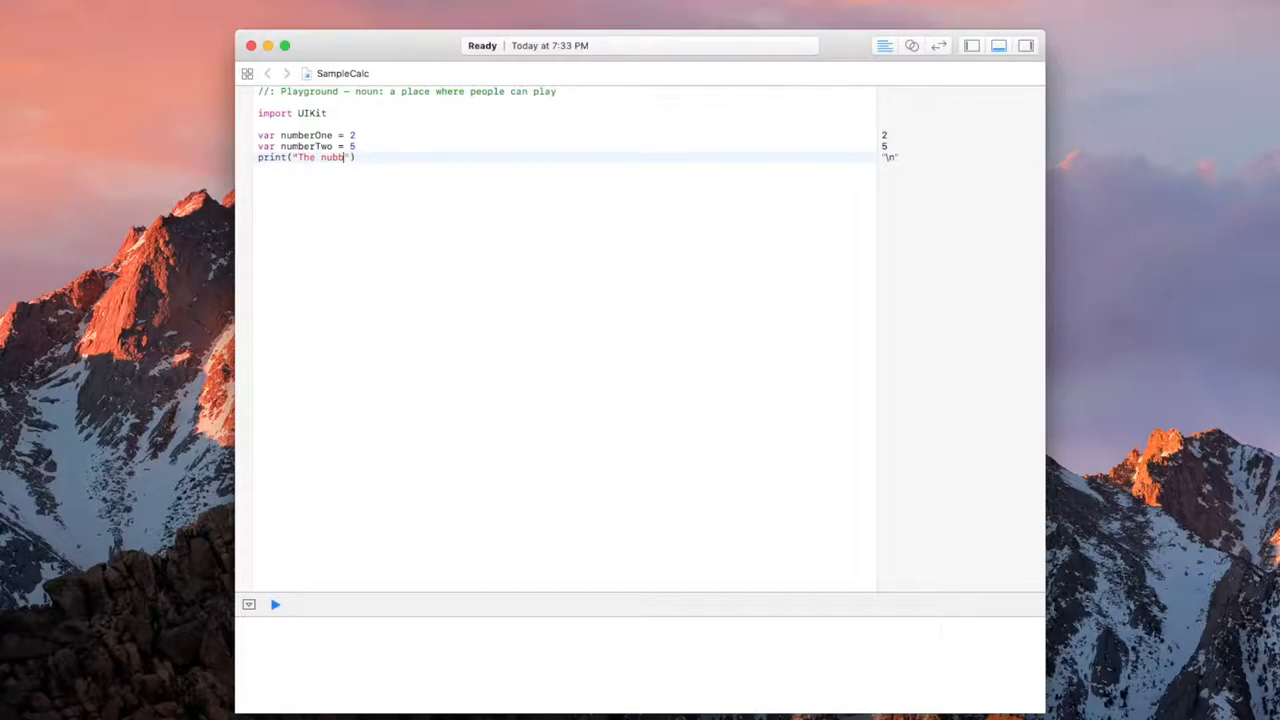
type("numberd")
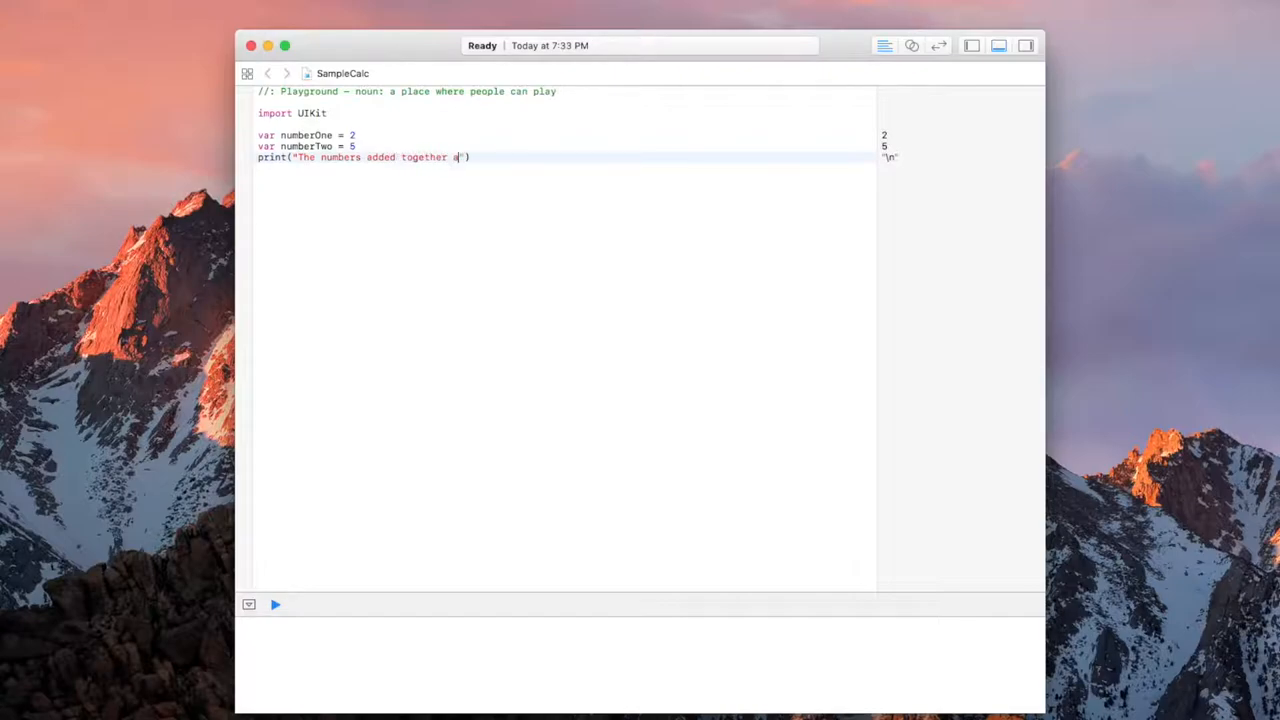
type("re:")
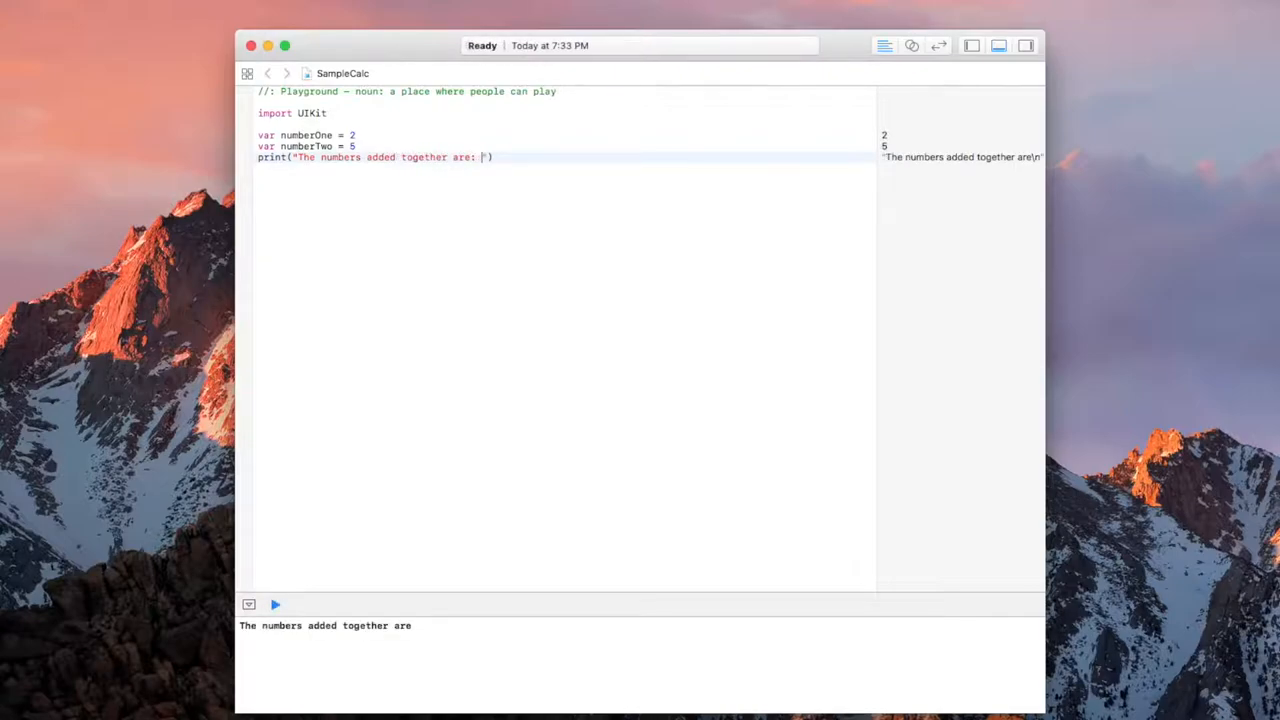
type("\\(")
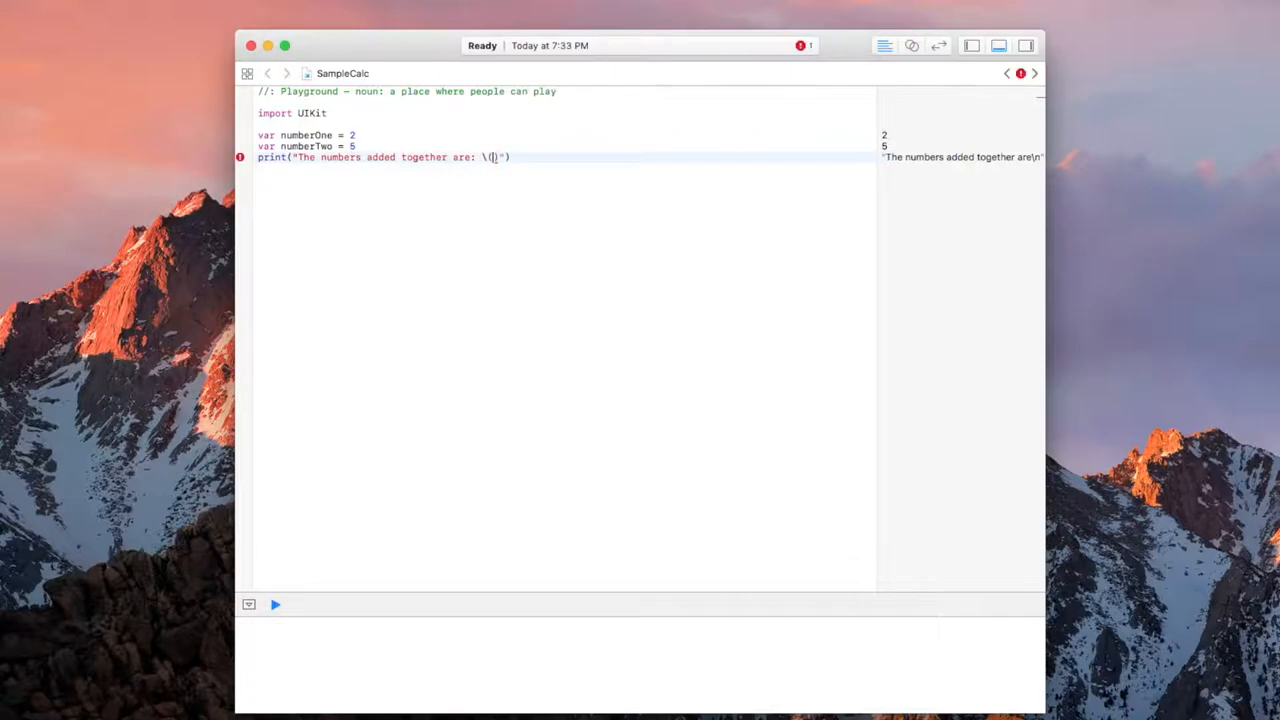
type("numberOne + nu")
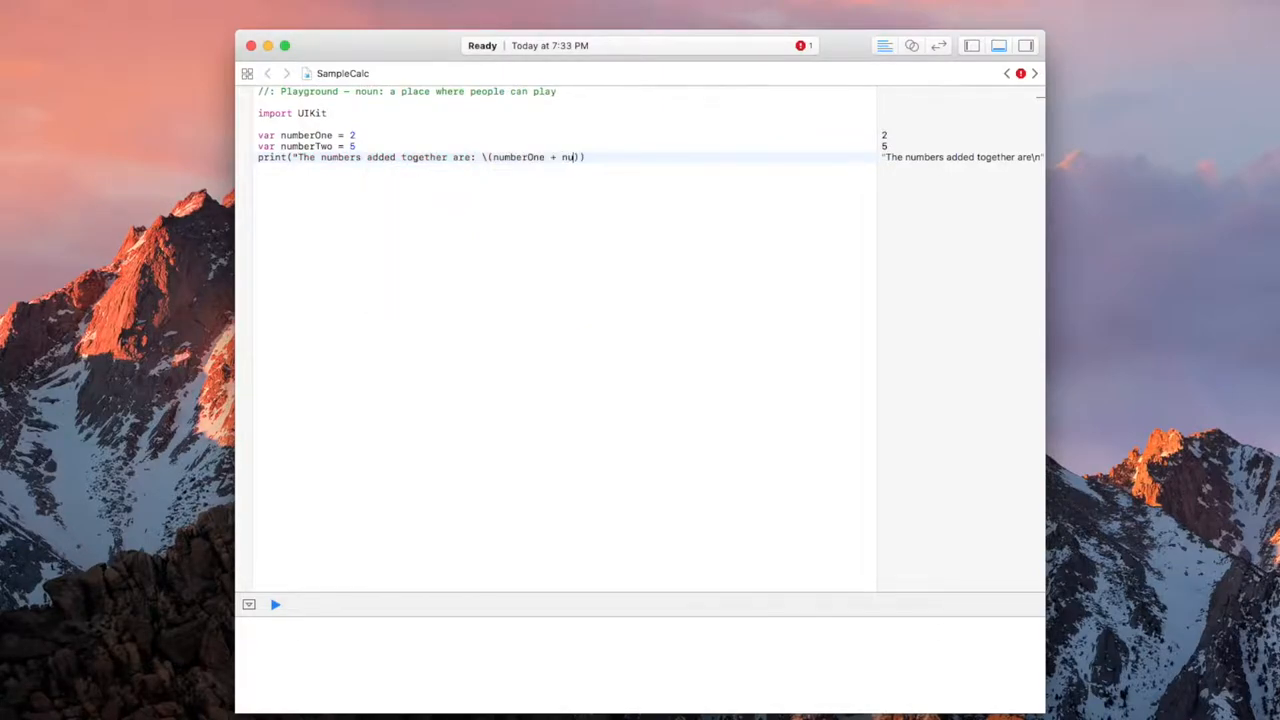
type("mberTwo")
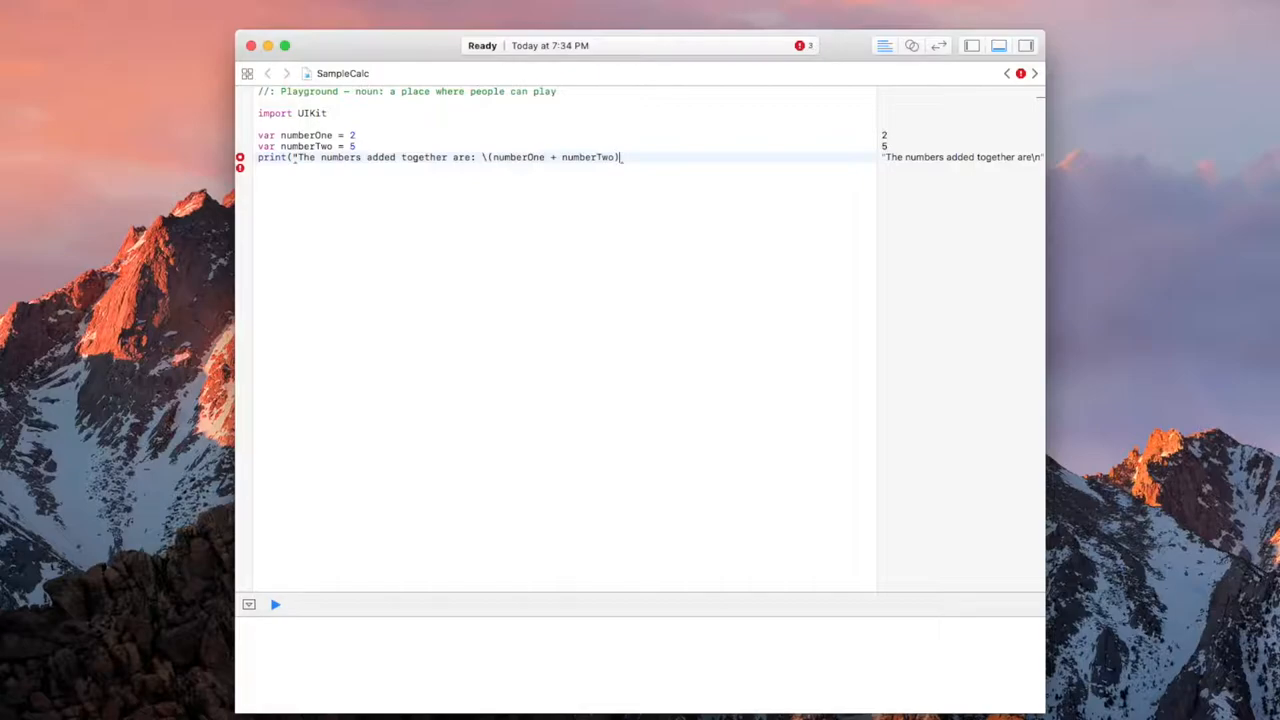
type(")")
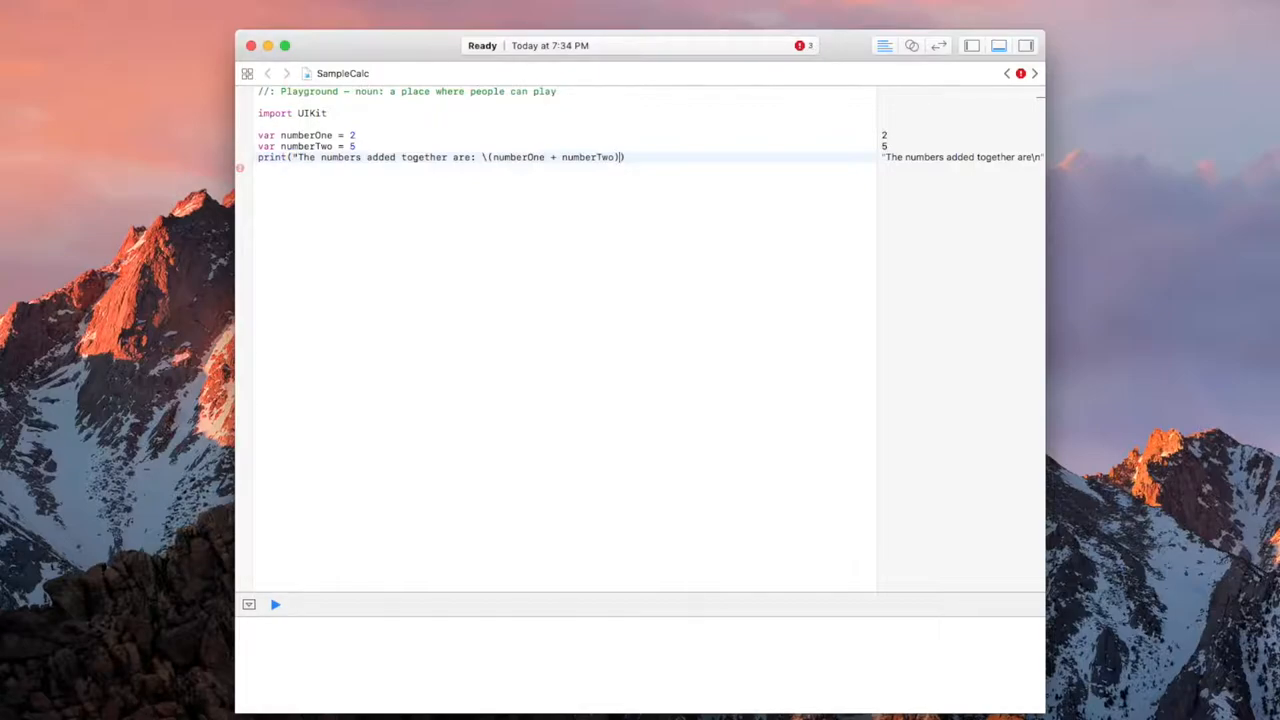
type("\"")
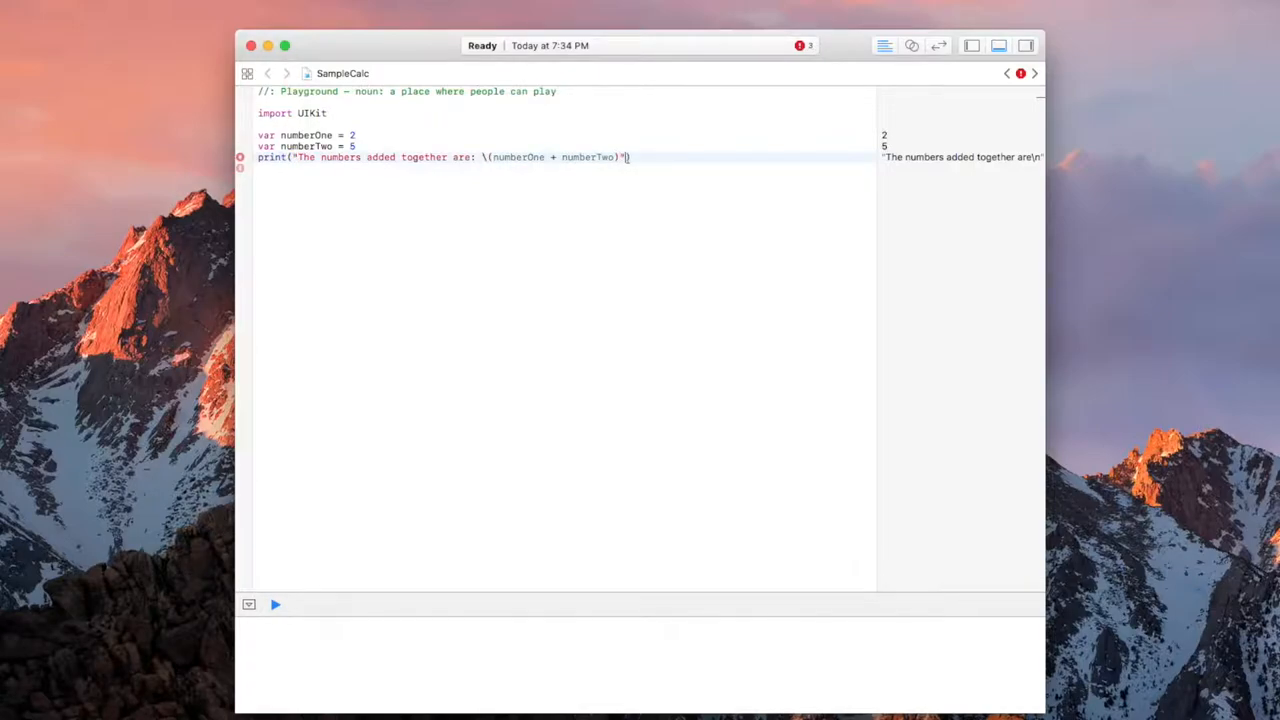
left_click(278, 603)
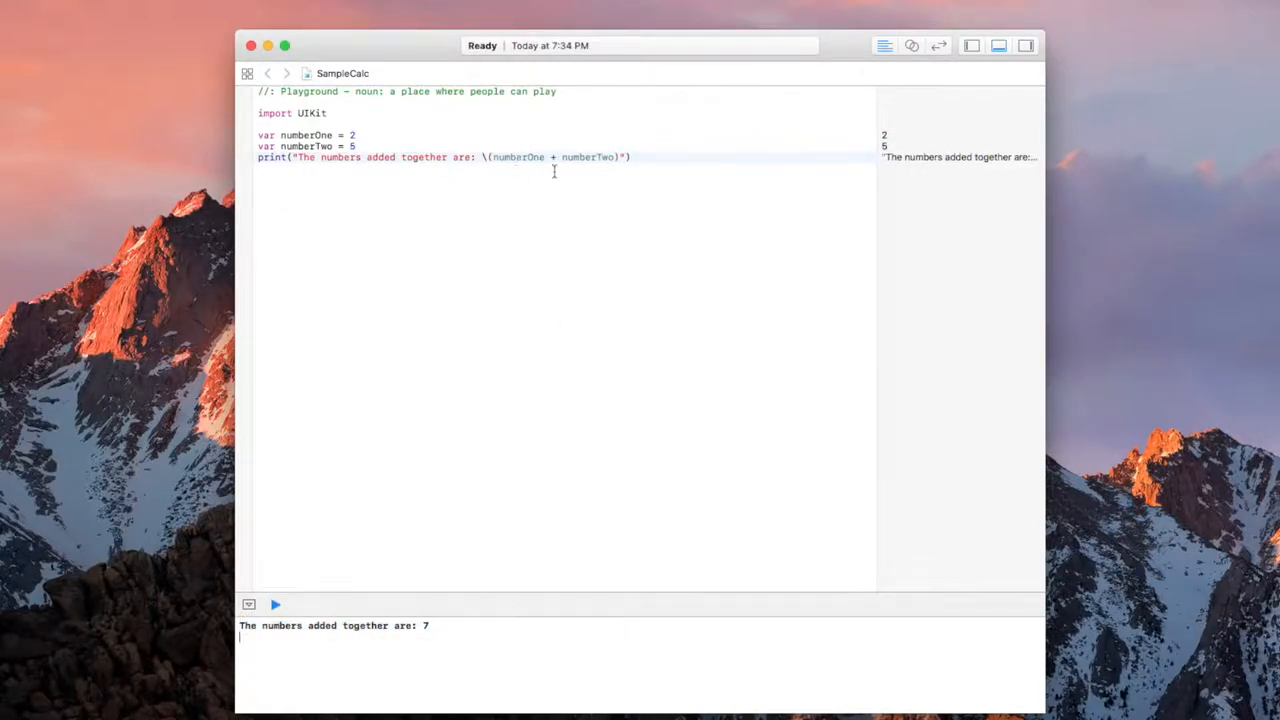
Duplicate the addition line as "The numbers subtracted together are:" using numberOne - numberTwo
triple_click(430, 157)
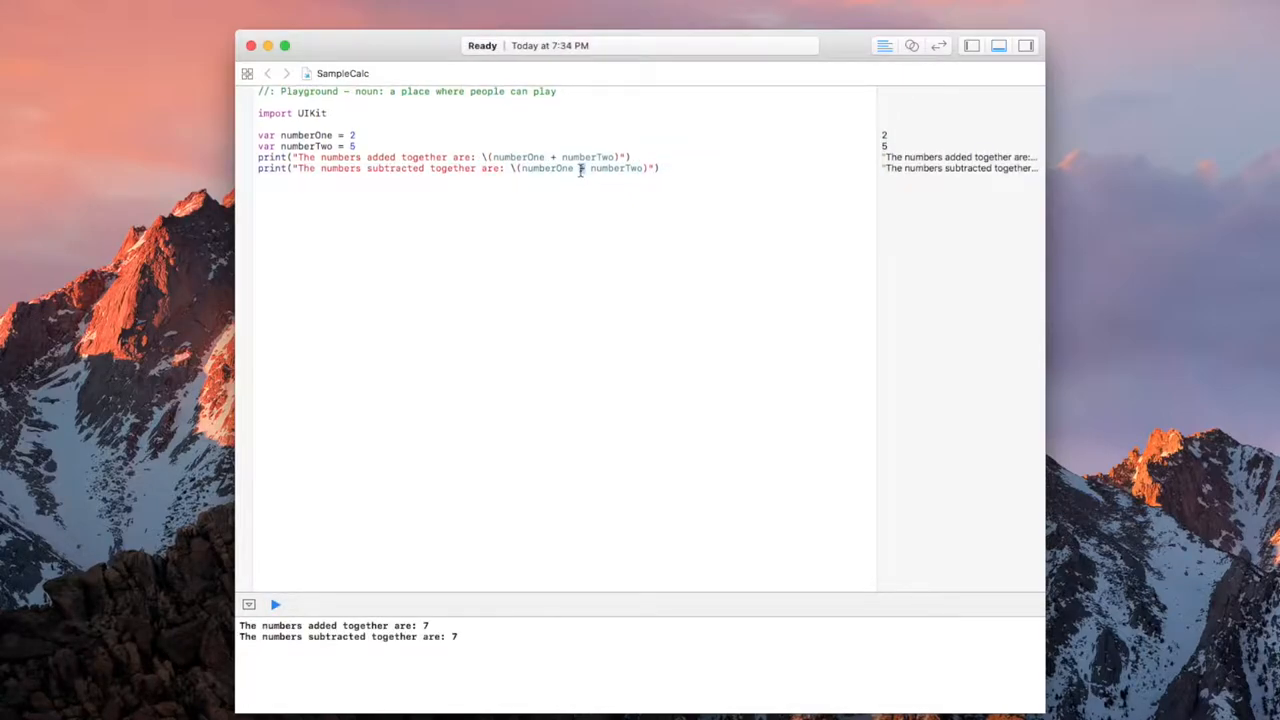
type("-")
type("6")
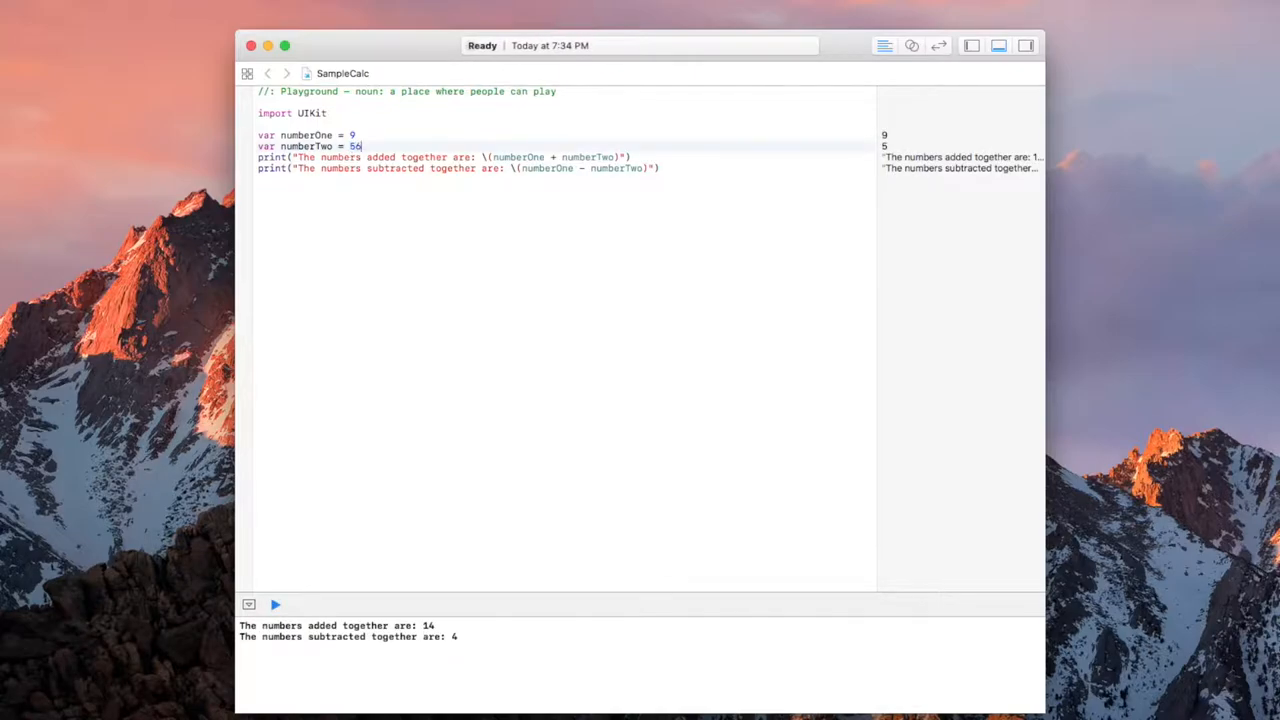
Try 9 and 56, then swap to numberOne 56 and numberTwo 9, rerunning for 65 and 47
left_click(279, 603)
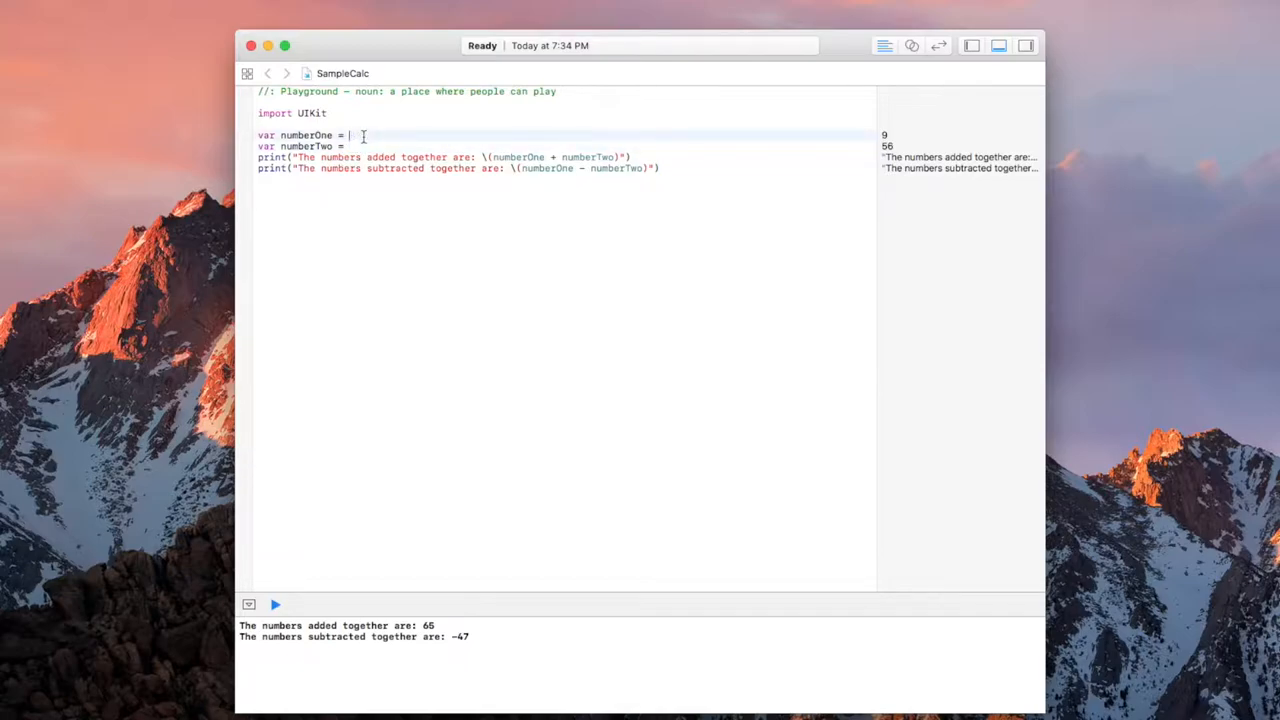
type("56")
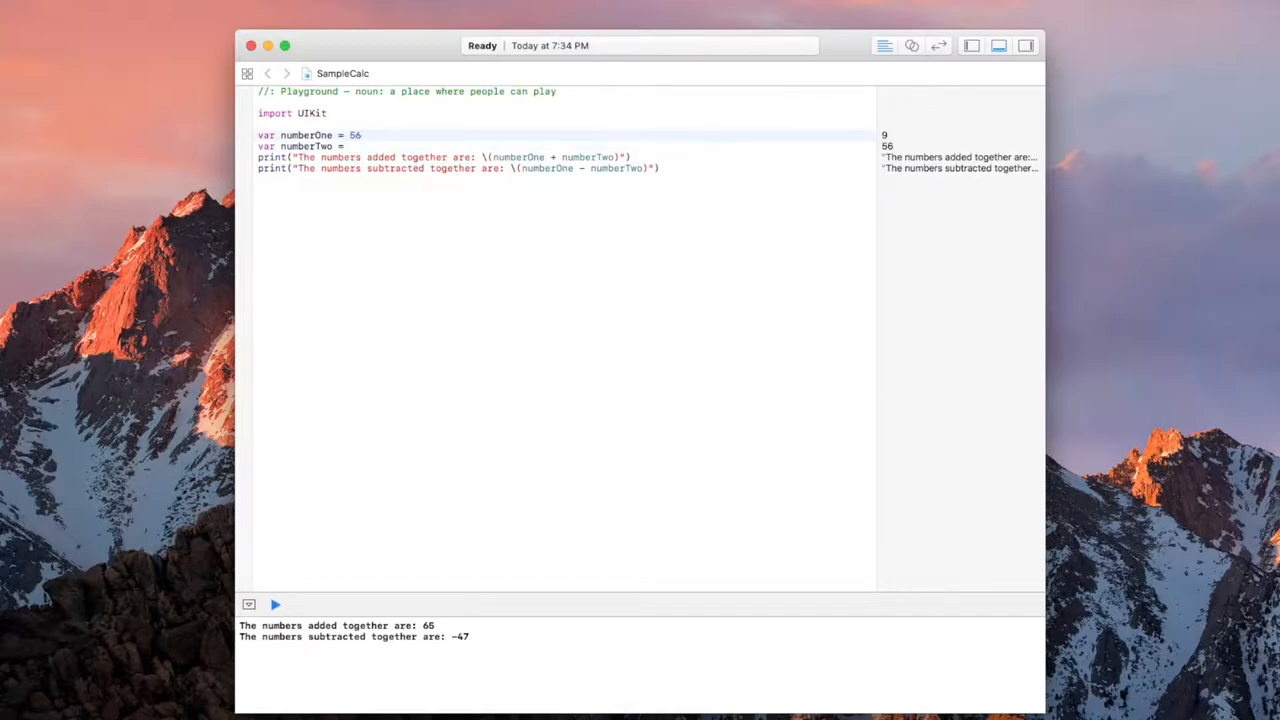
type("9")
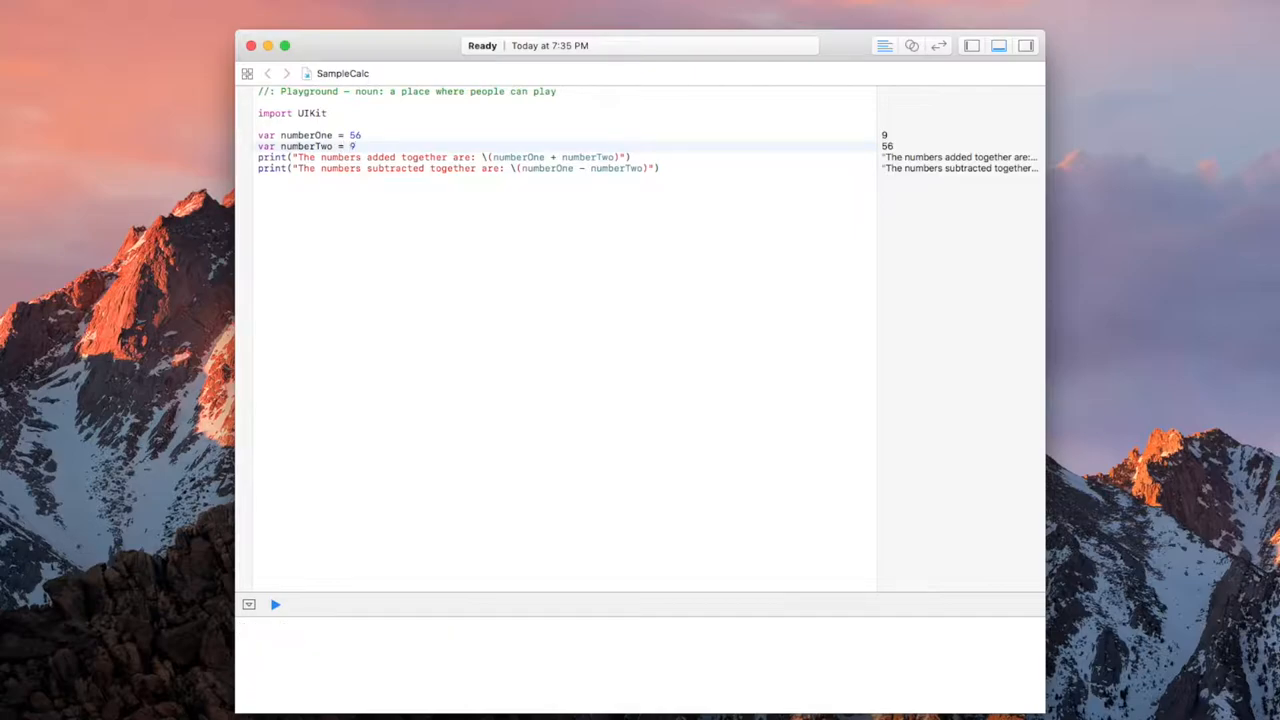
left_click(276, 604)
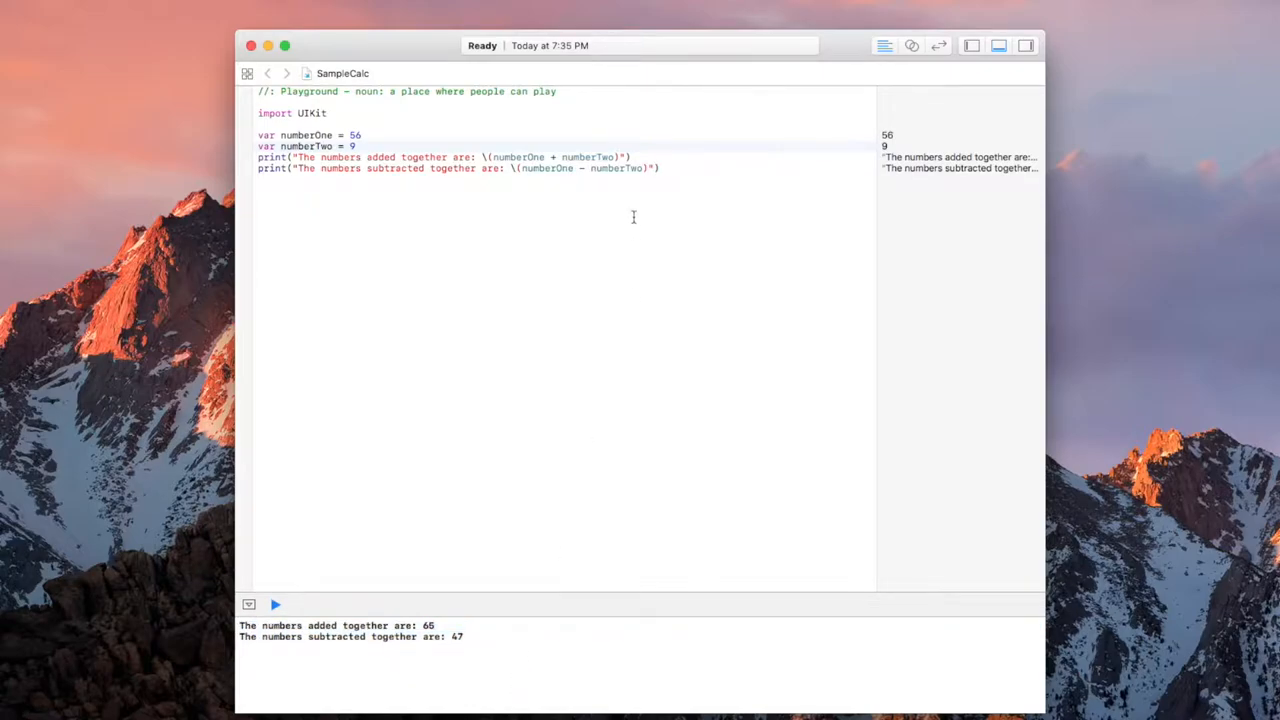
left_click(662, 168)
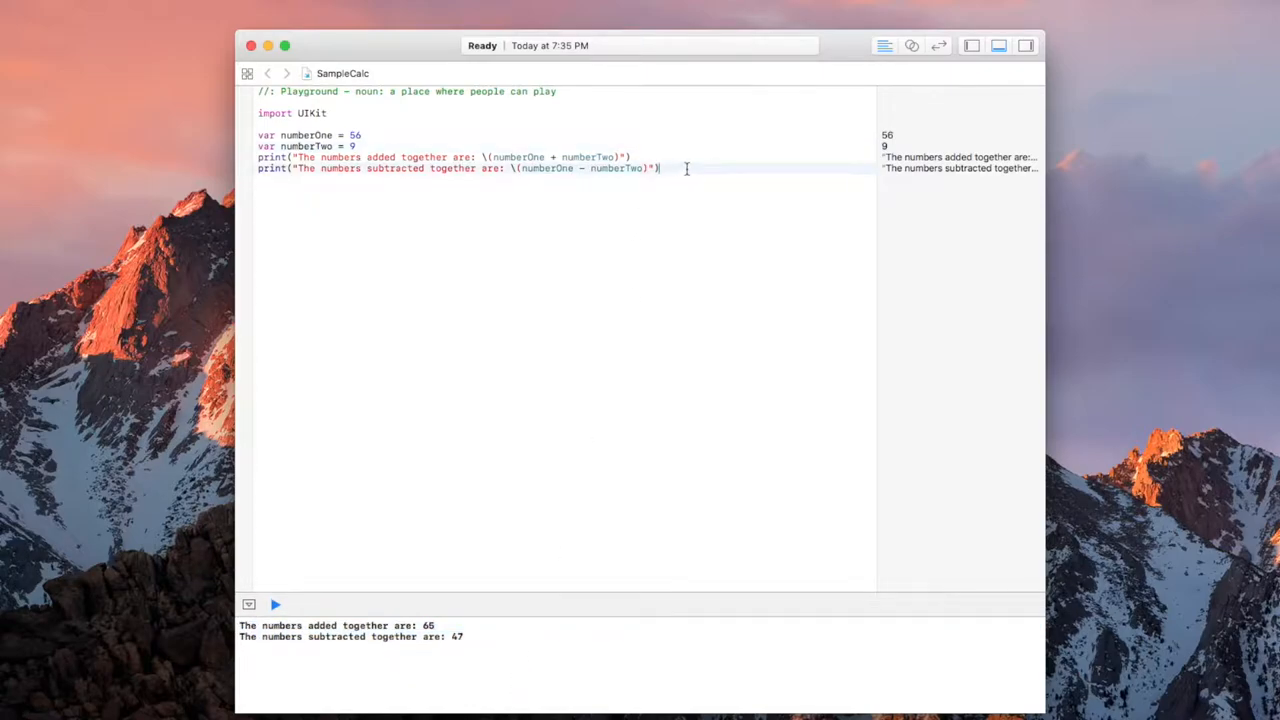
Duplicate the subtraction line as "The numbers divided together are:" using numberOne / numberTwo
triple_click(460, 167)
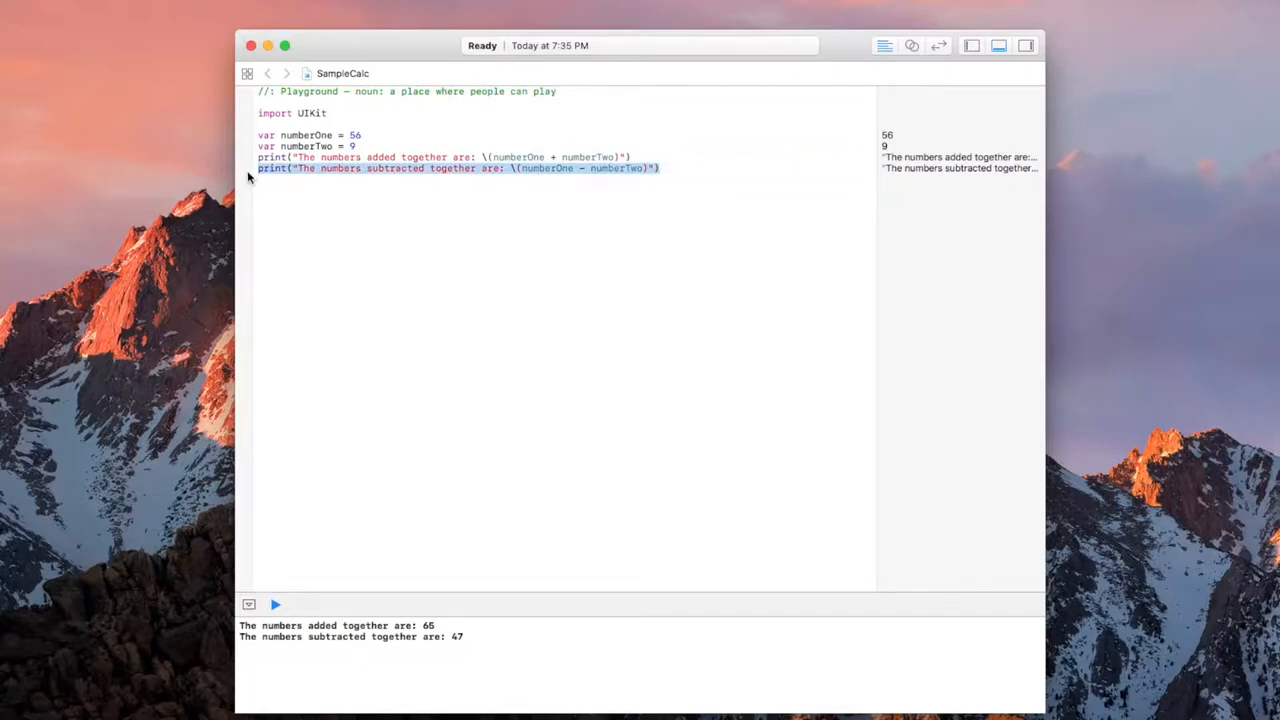
left_click(276, 604)
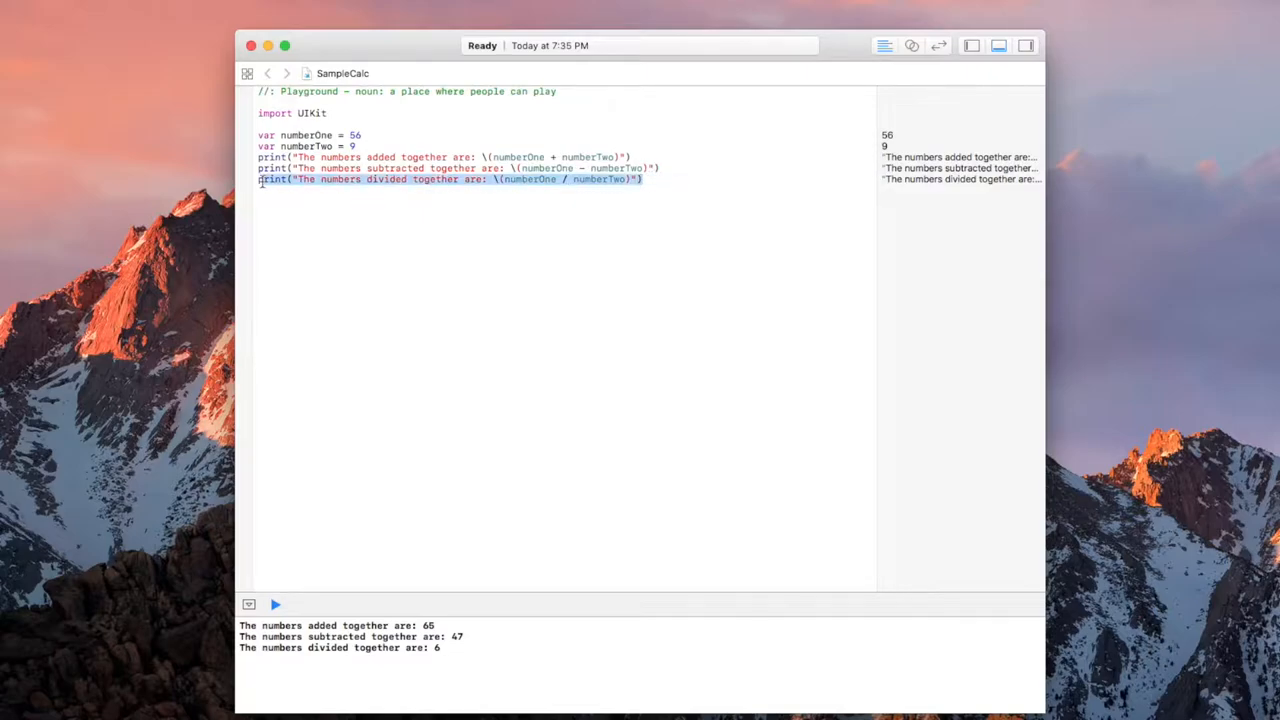
Add a "The numbers multiplied together are:" line using numberOne * numberTwo and rerun
left_click(650, 180)
type("print(\"The numbers multiplied together are: \\(numberOne * numberTwo)\")")
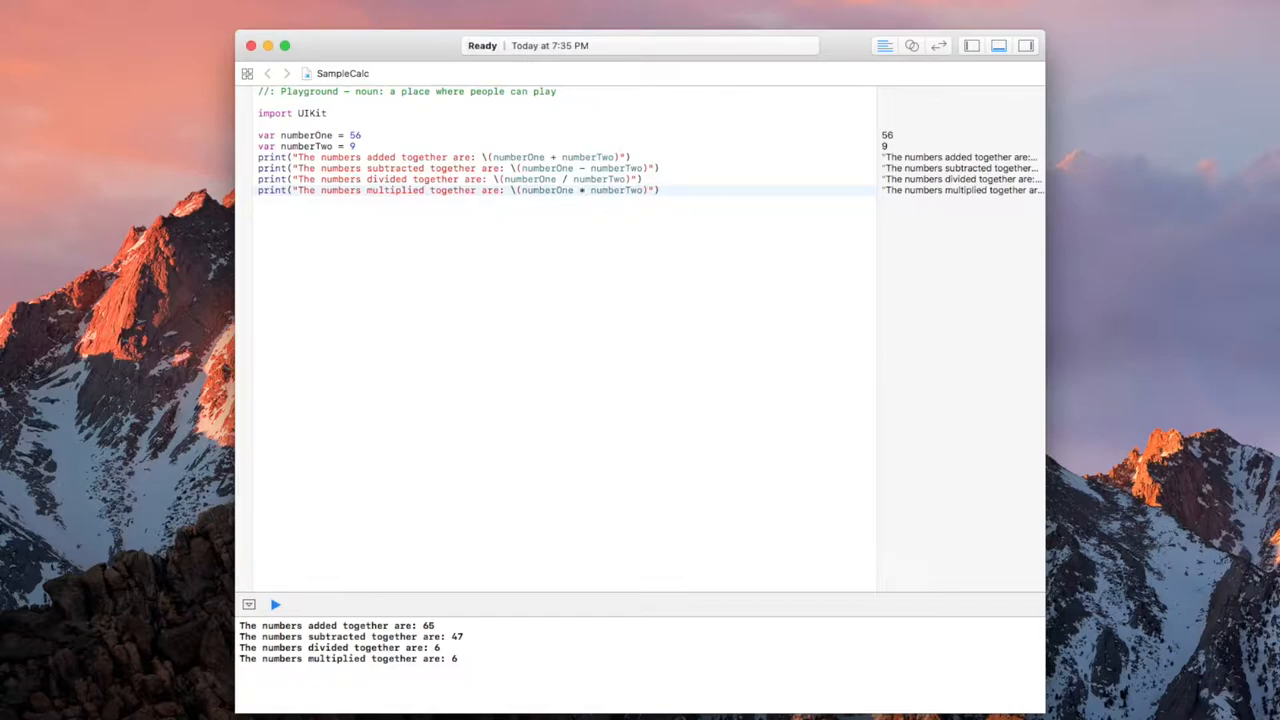
left_click(276, 604)
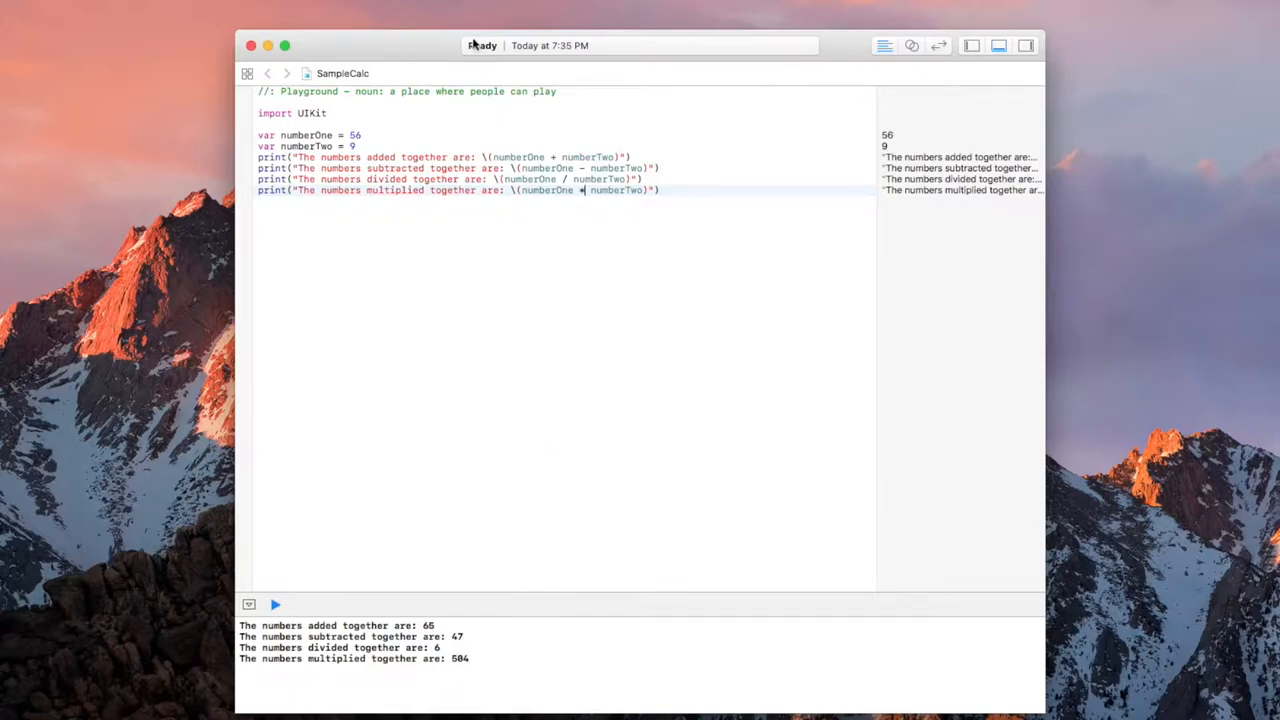
left_click(367, 134)
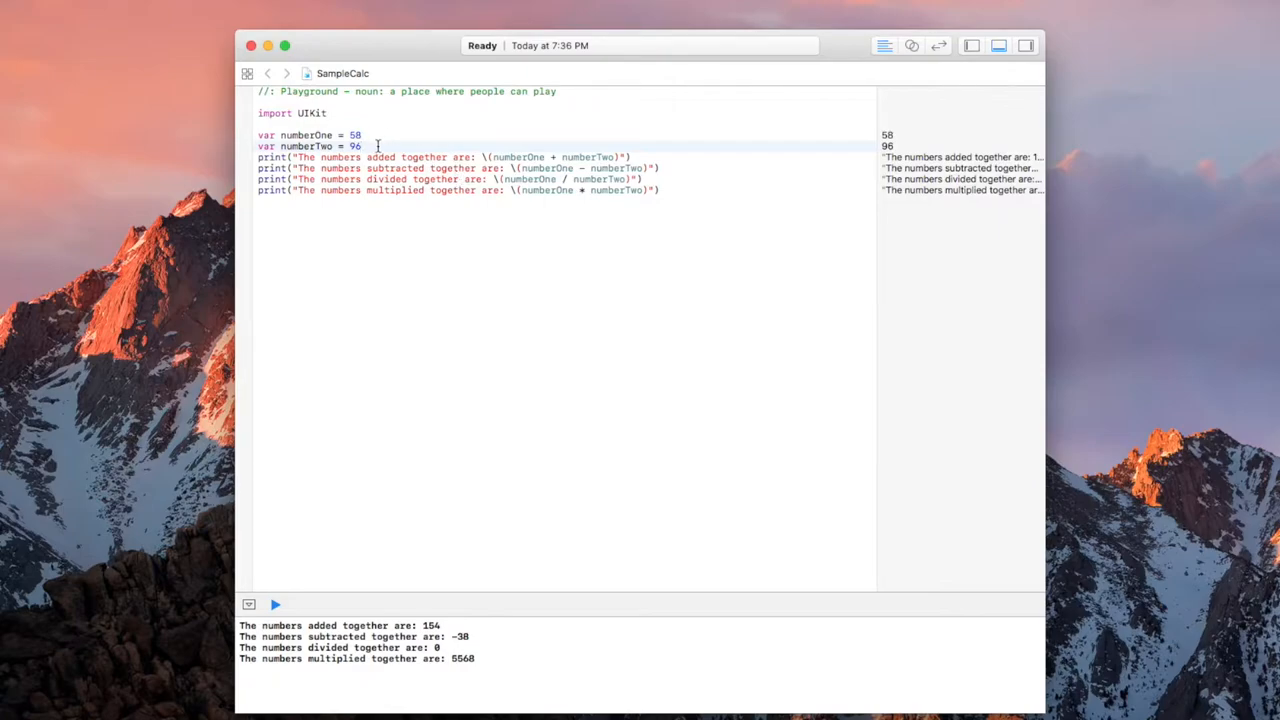
Place the cursor in the numberOne and numberTwo assignments, leaving both values cleared
left_click(369, 146)
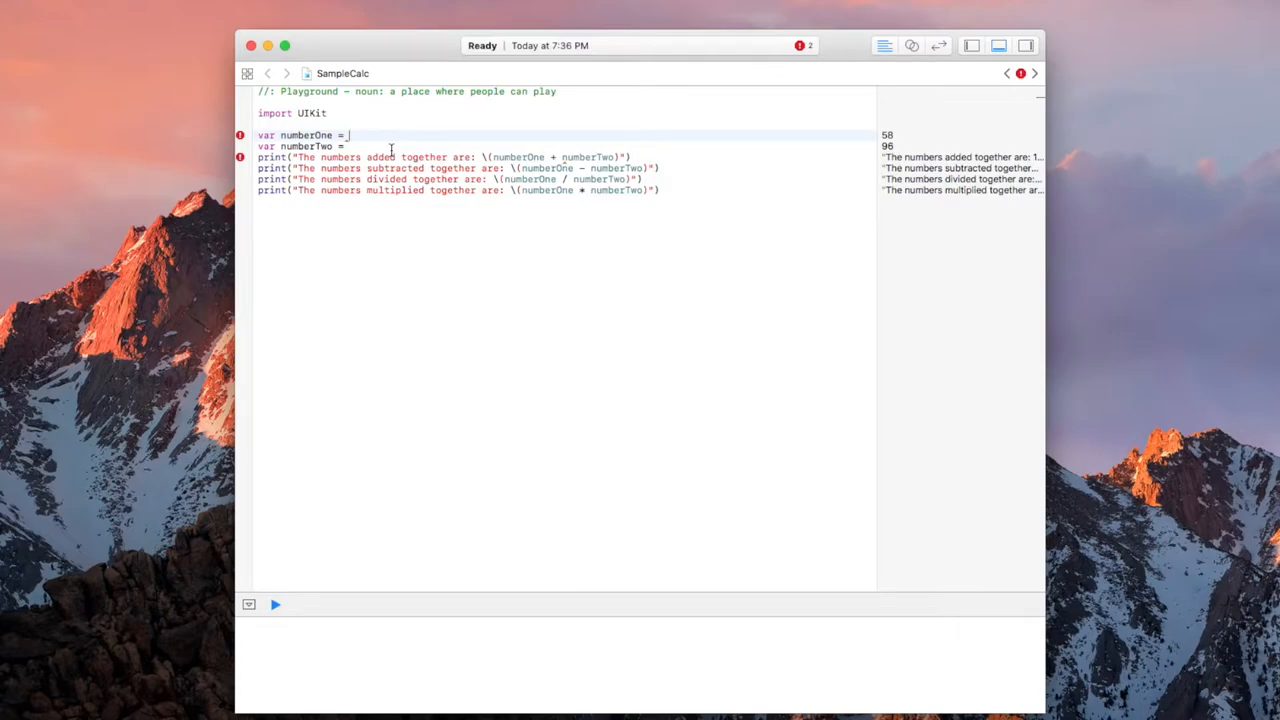
Enter 6 as the new numberOne value in the playground
type("6")
left_click(566, 146)
type(" 3")
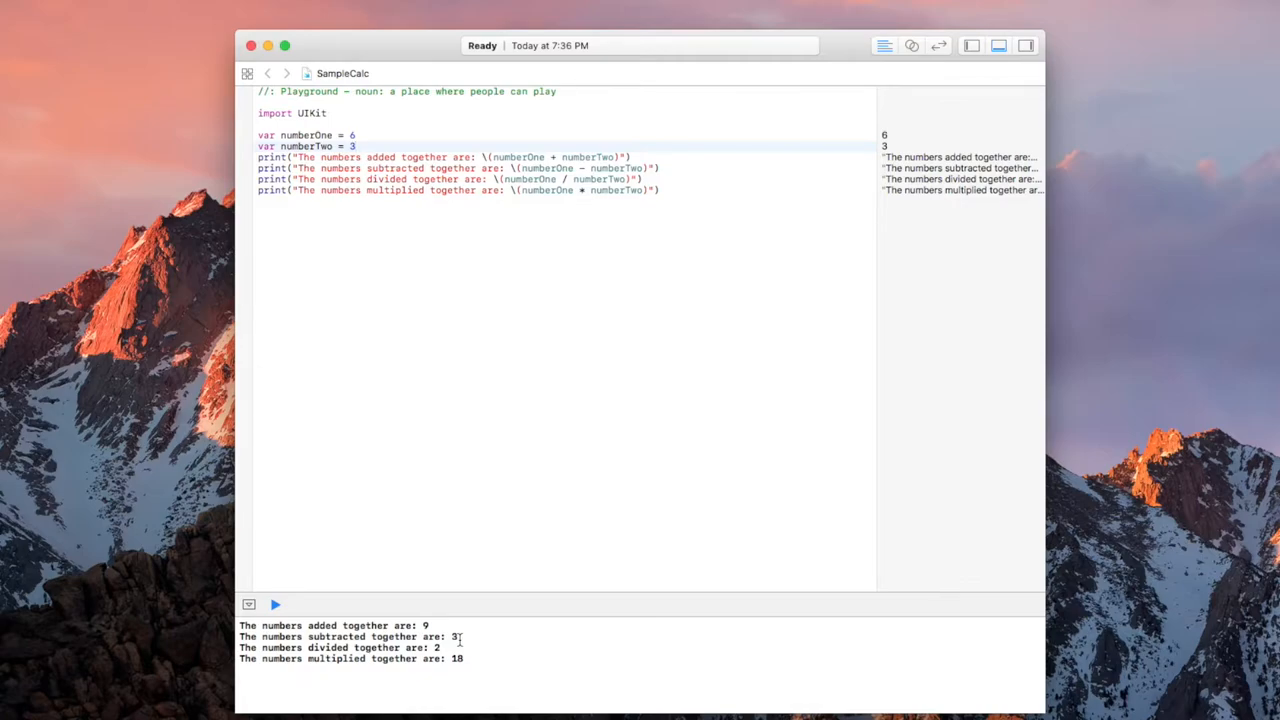
mouse_move(752, 402)
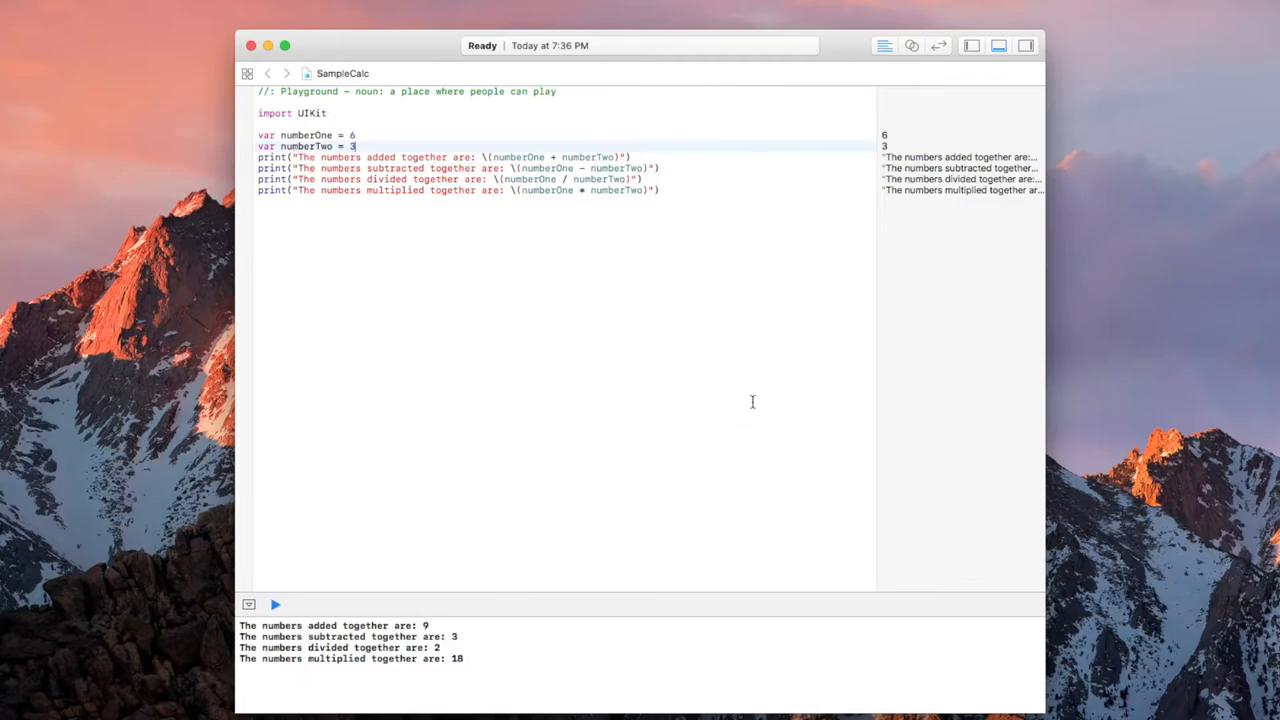